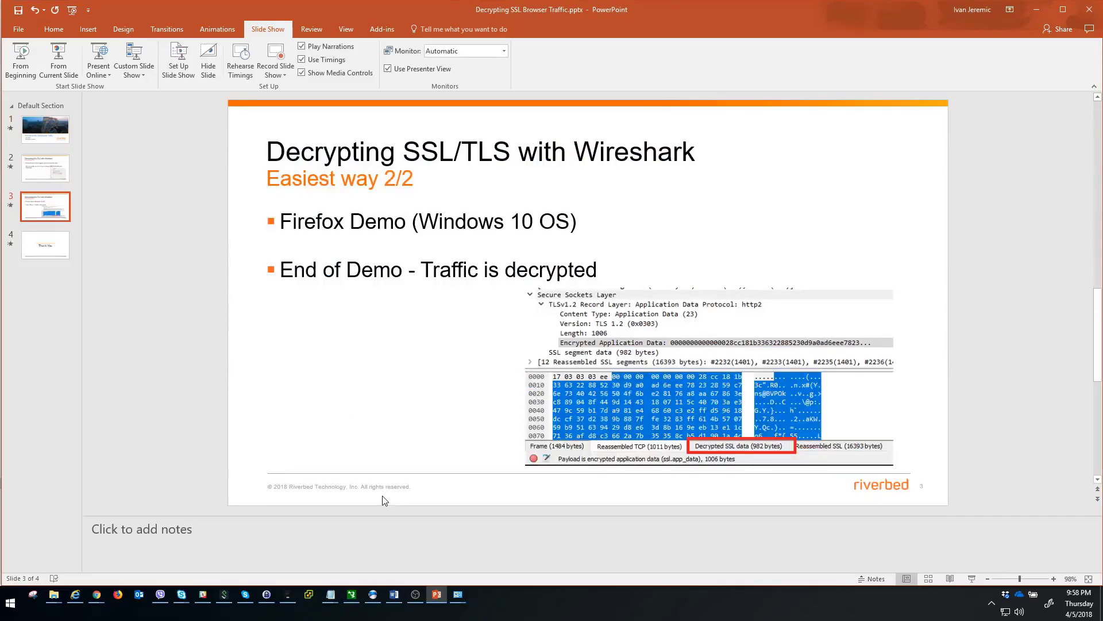
- Bring the Documents folder window to the front over the PowerPoint slide
click(45, 243)
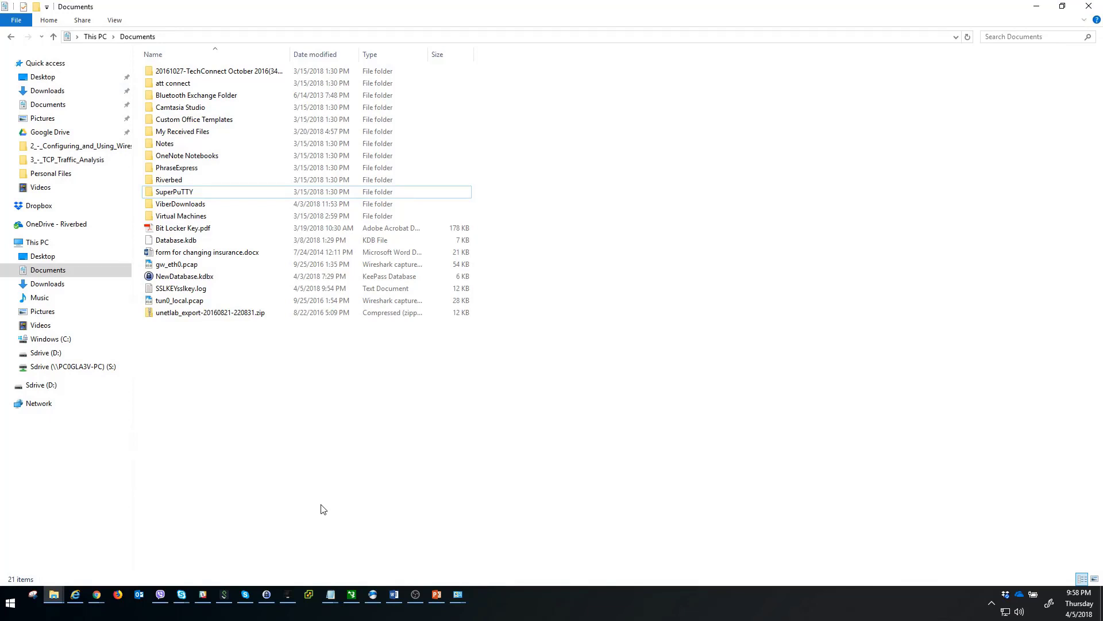
mouse_move(339, 479)
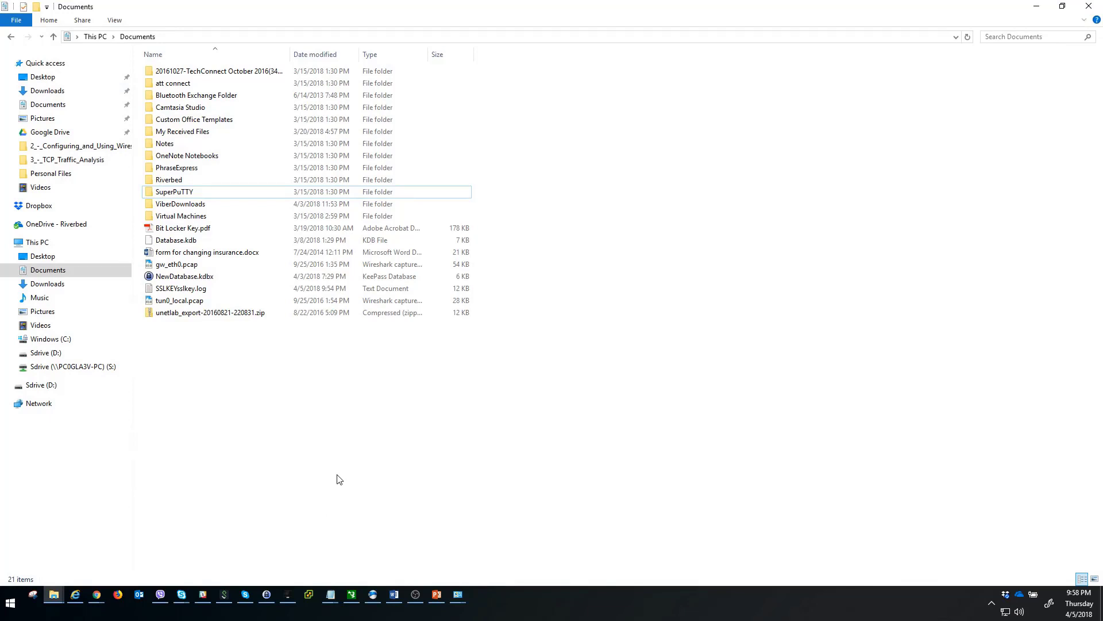
mouse_move(338, 370)
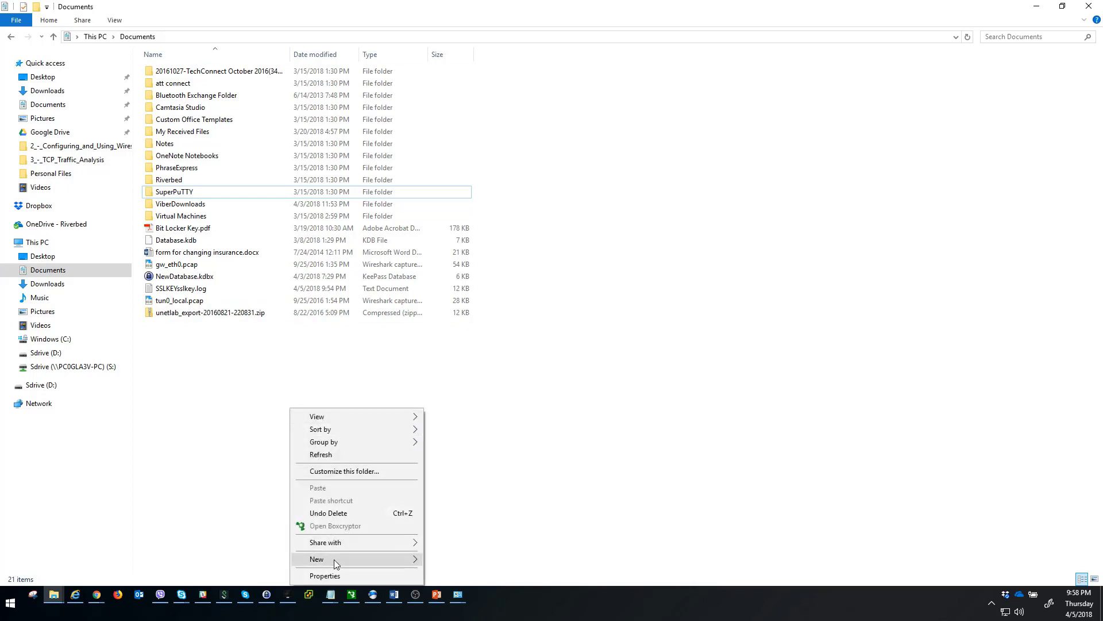
- Create a new folder named SSLKEY inside Documents
click(316, 558)
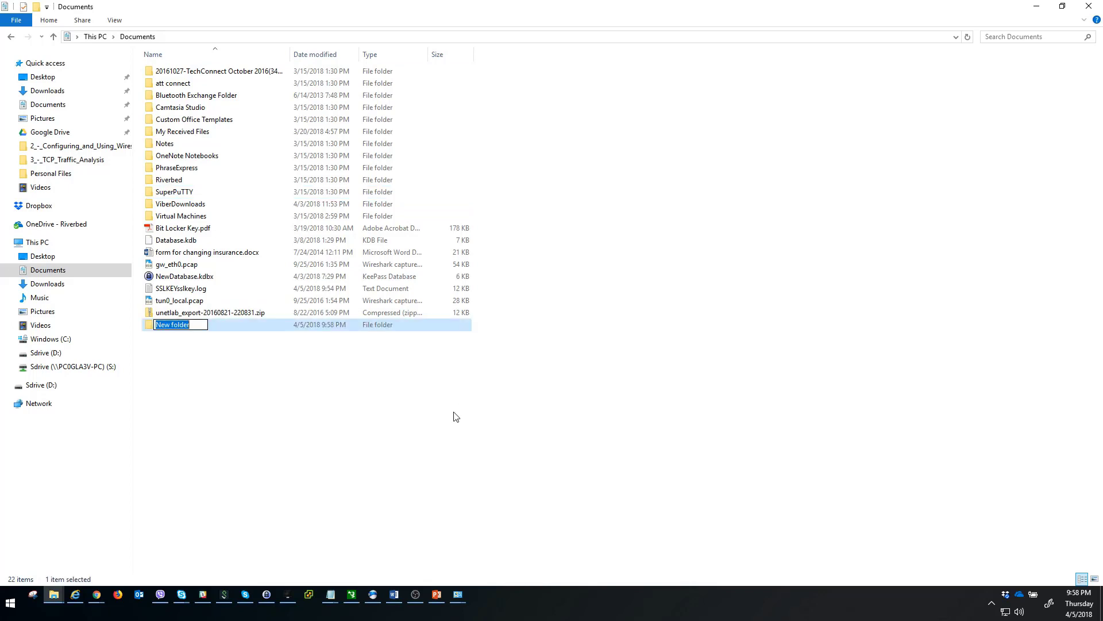
text(SSLK)
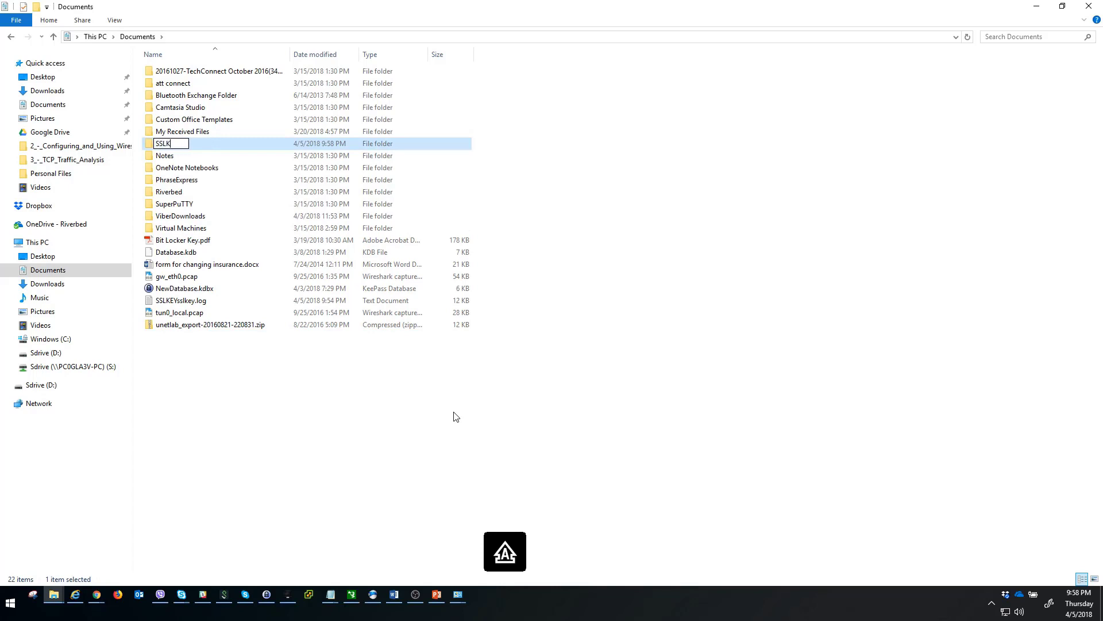
key(Return)
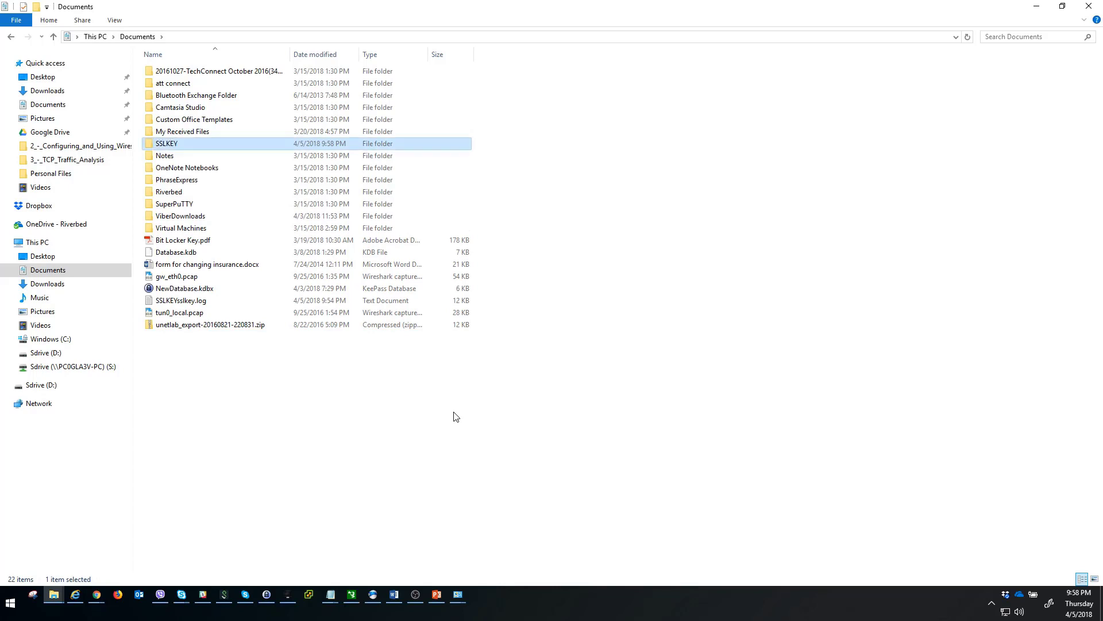
mouse_move(174, 152)
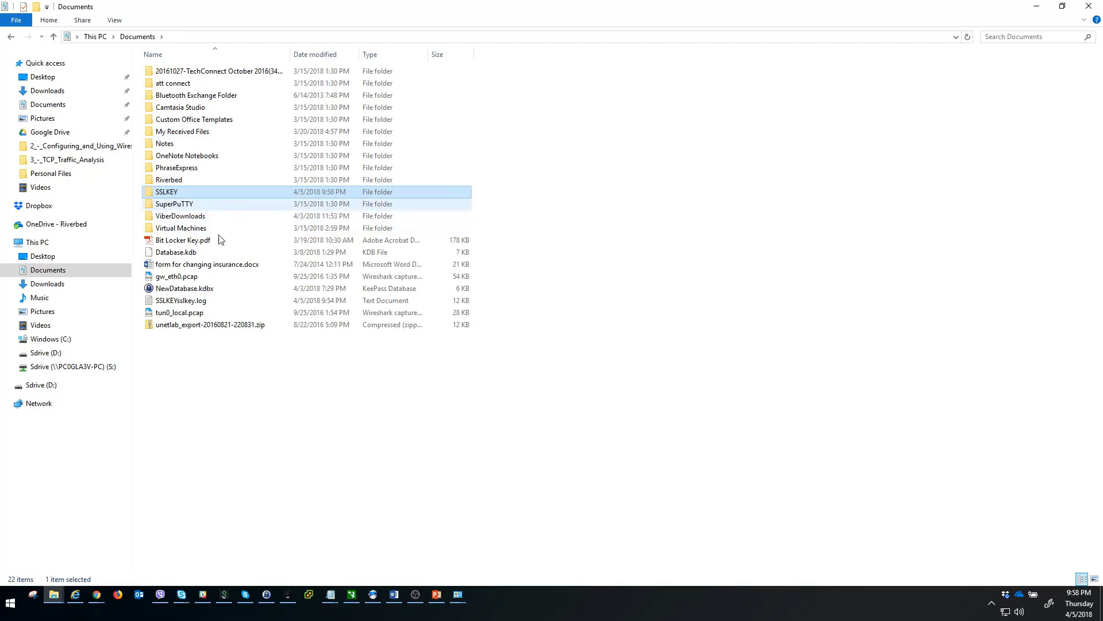
mouse_move(272, 410)
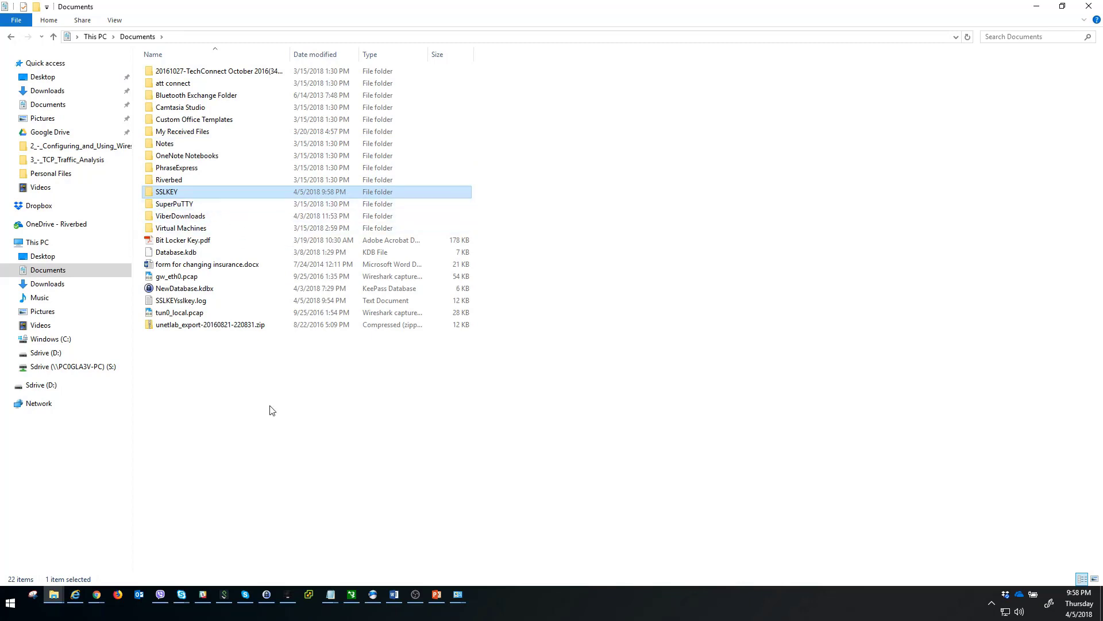
mouse_move(457, 598)
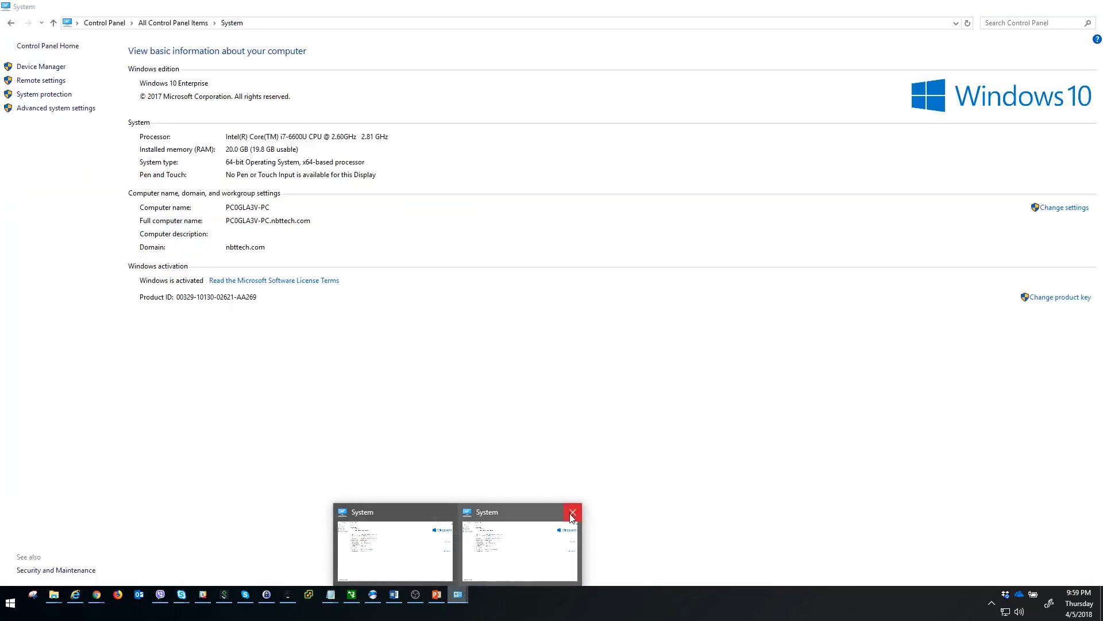
- Close the leftover System window and open Control Panel from Start search
click(572, 511)
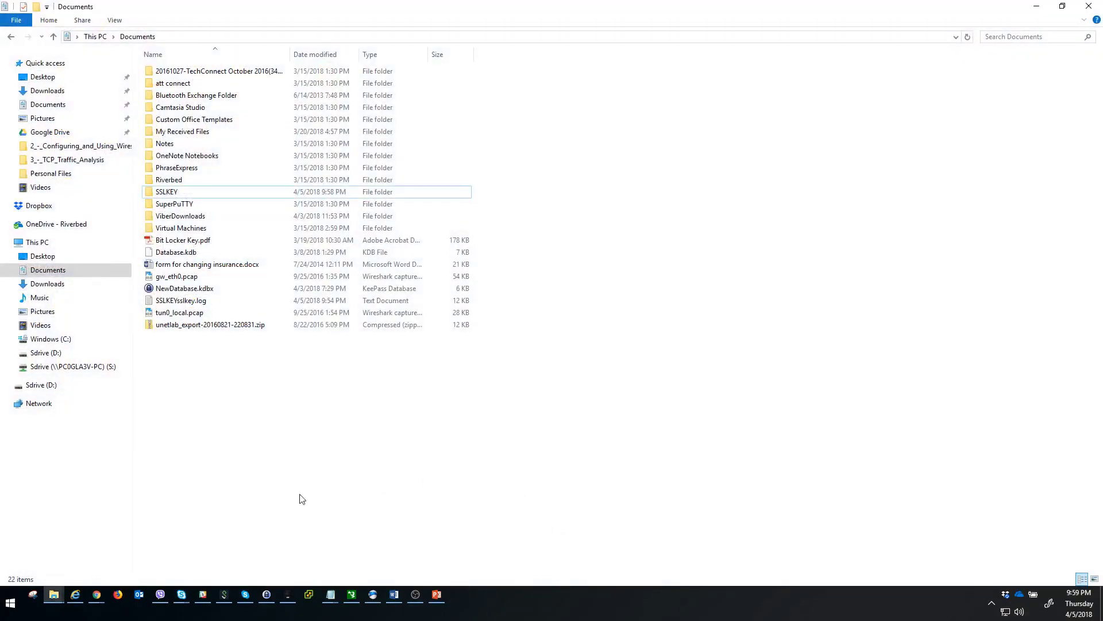
click(10, 603)
text(CONTROL)
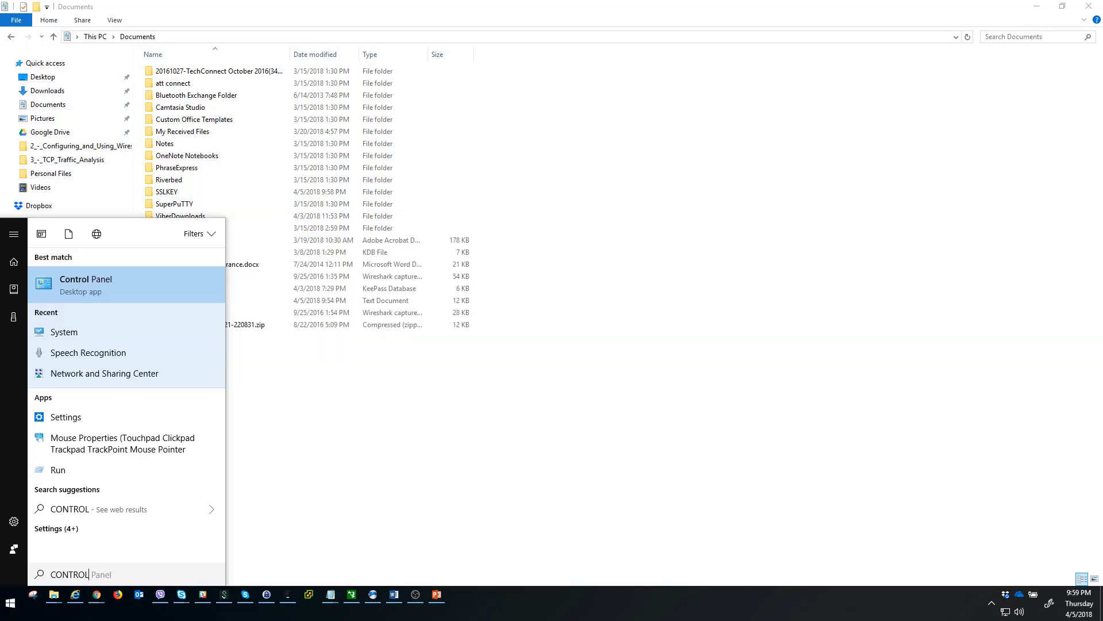
click(85, 278)
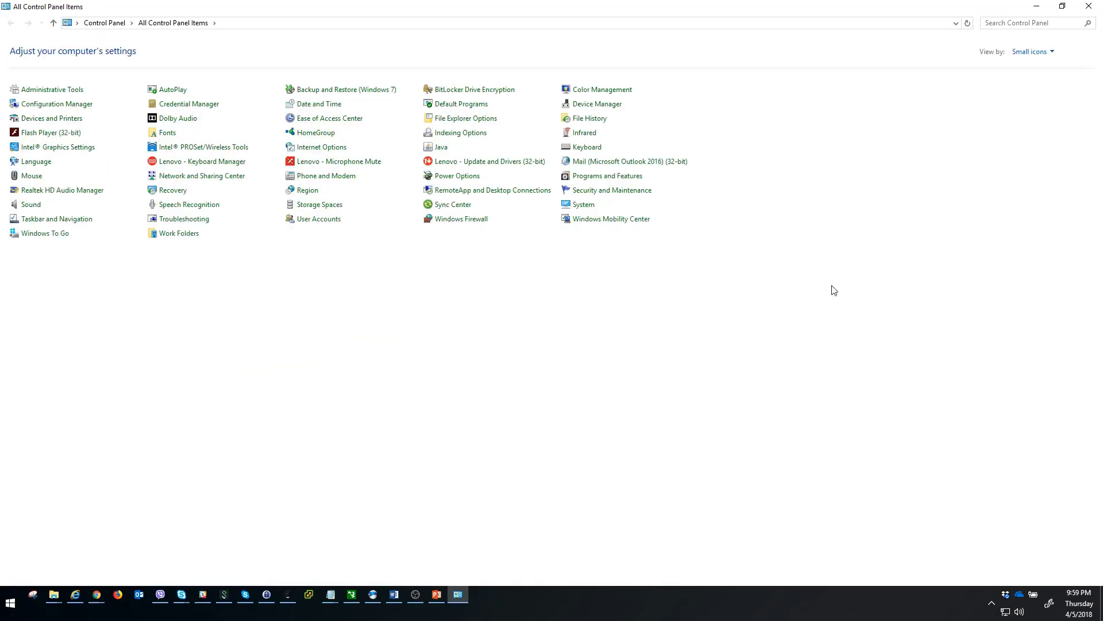
mouse_move(1005, 64)
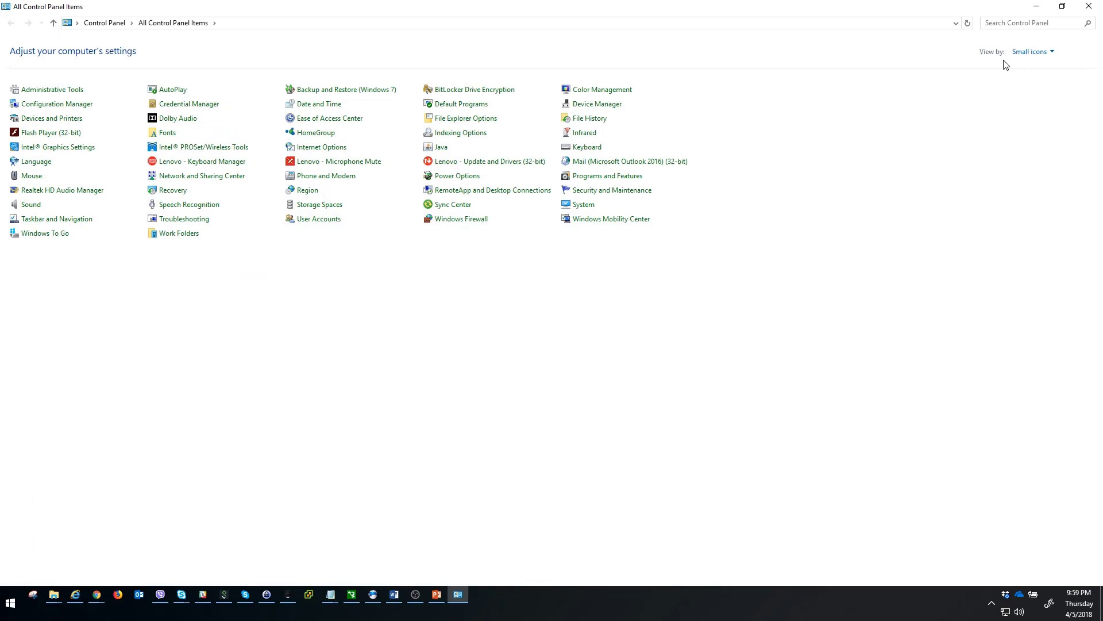
mouse_move(1002, 58)
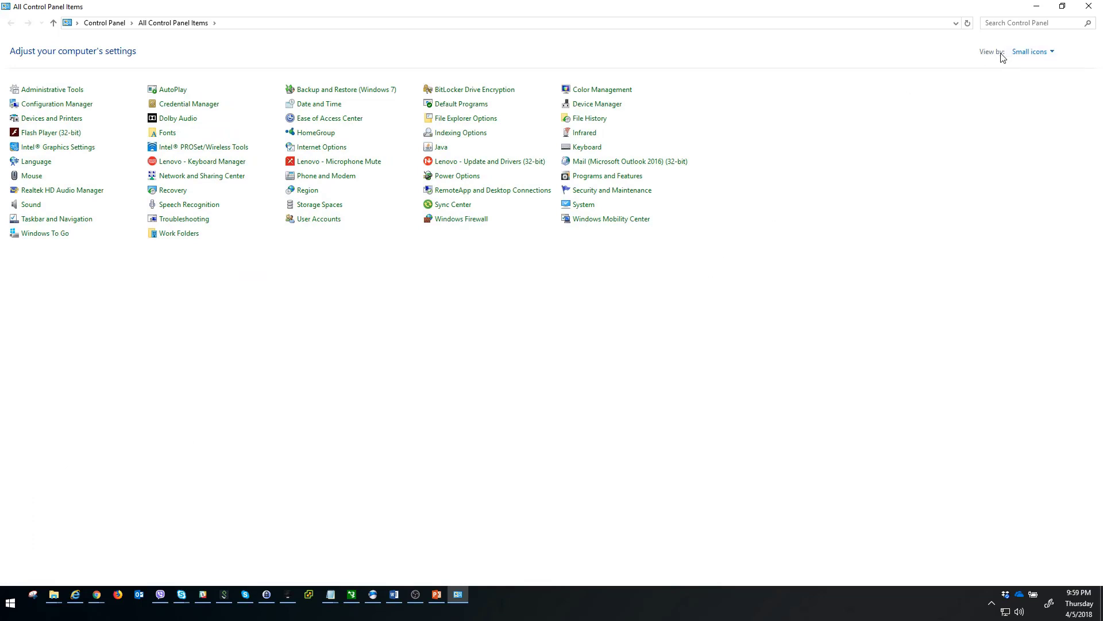
- Check the View by options and open the System information page
click(1030, 52)
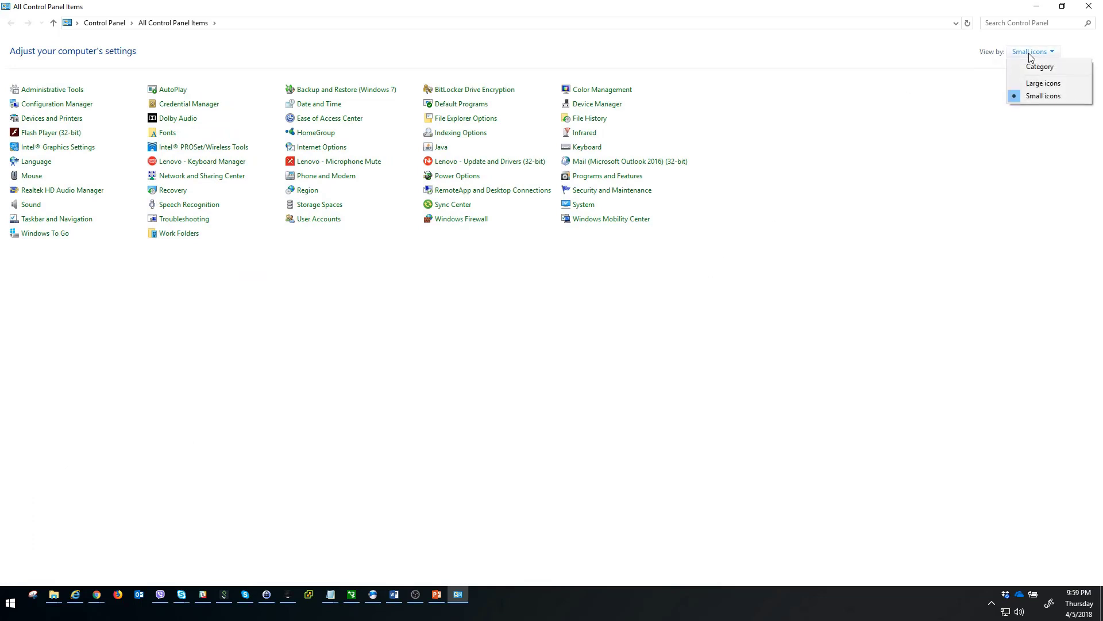
mouse_move(1040, 67)
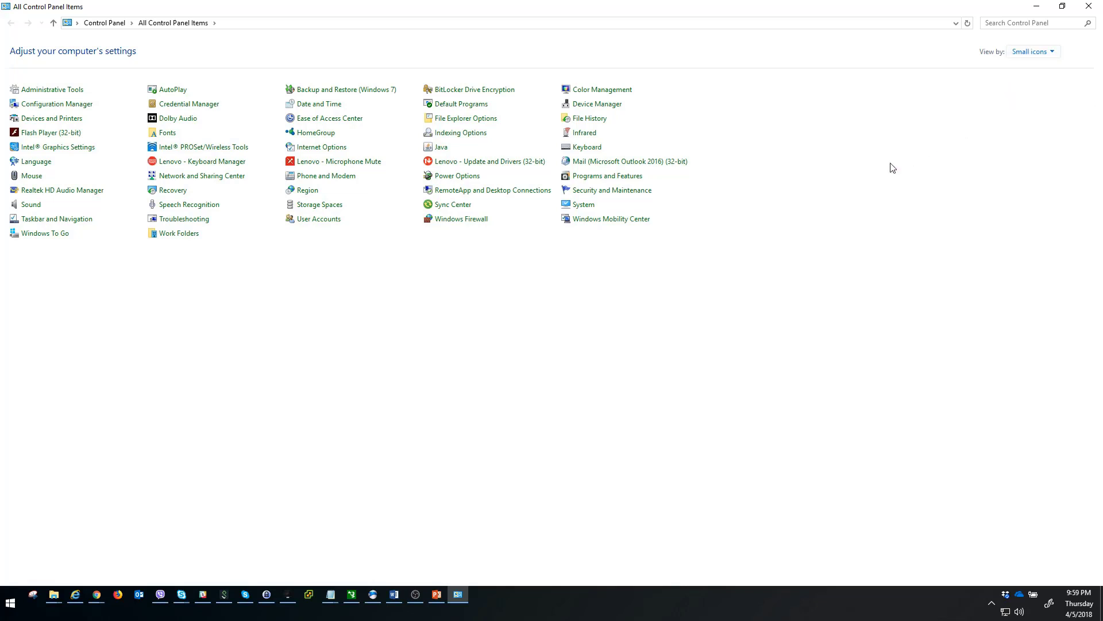
mouse_move(735, 126)
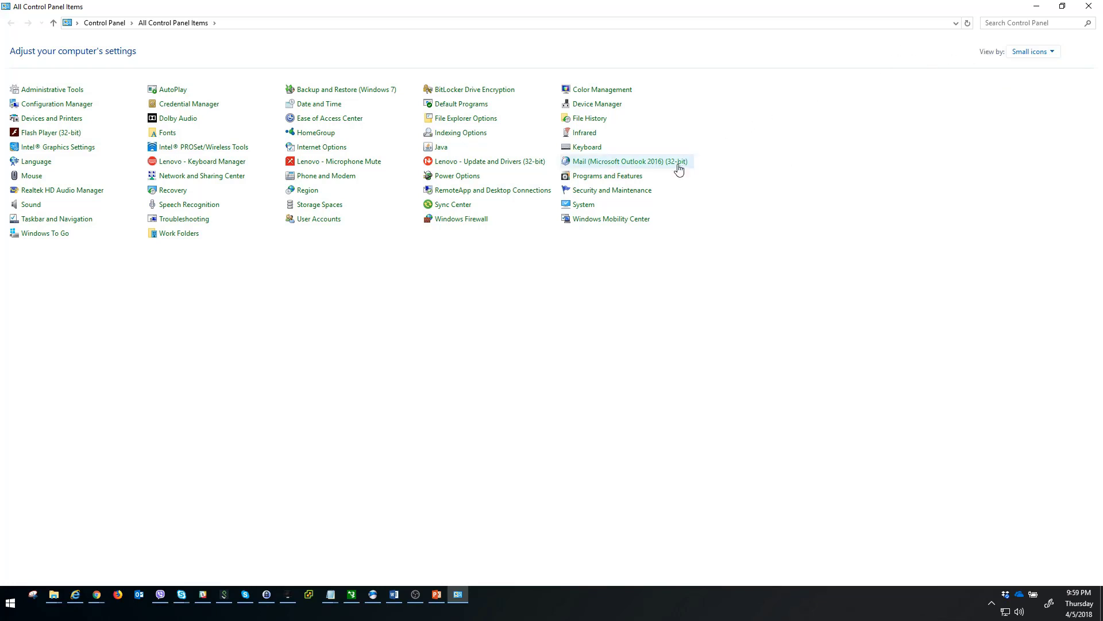
mouse_move(597, 190)
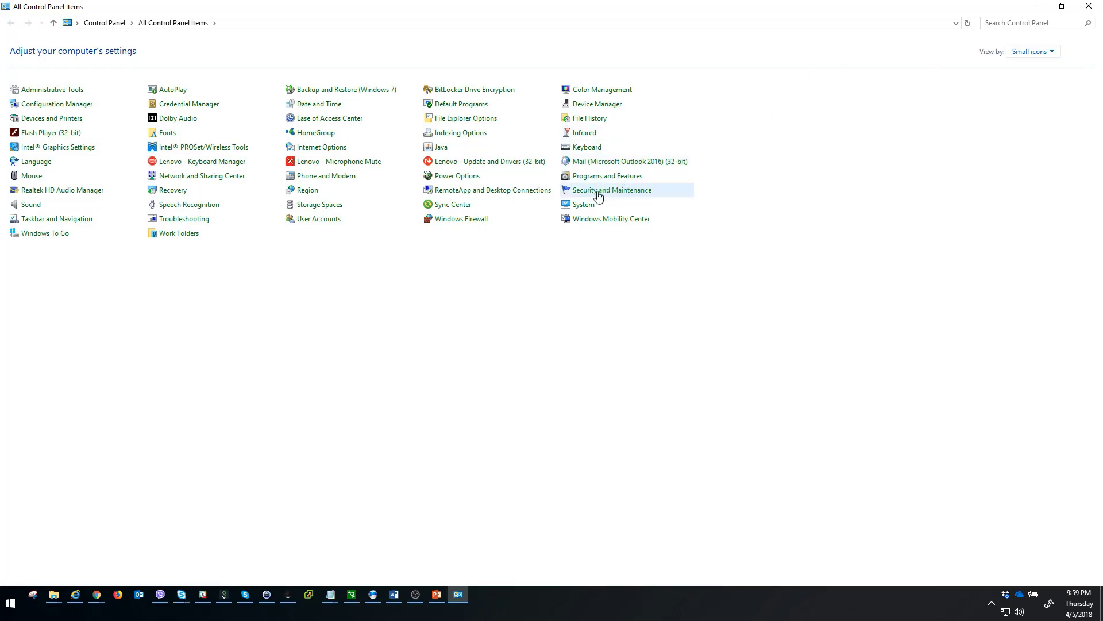
click(585, 205)
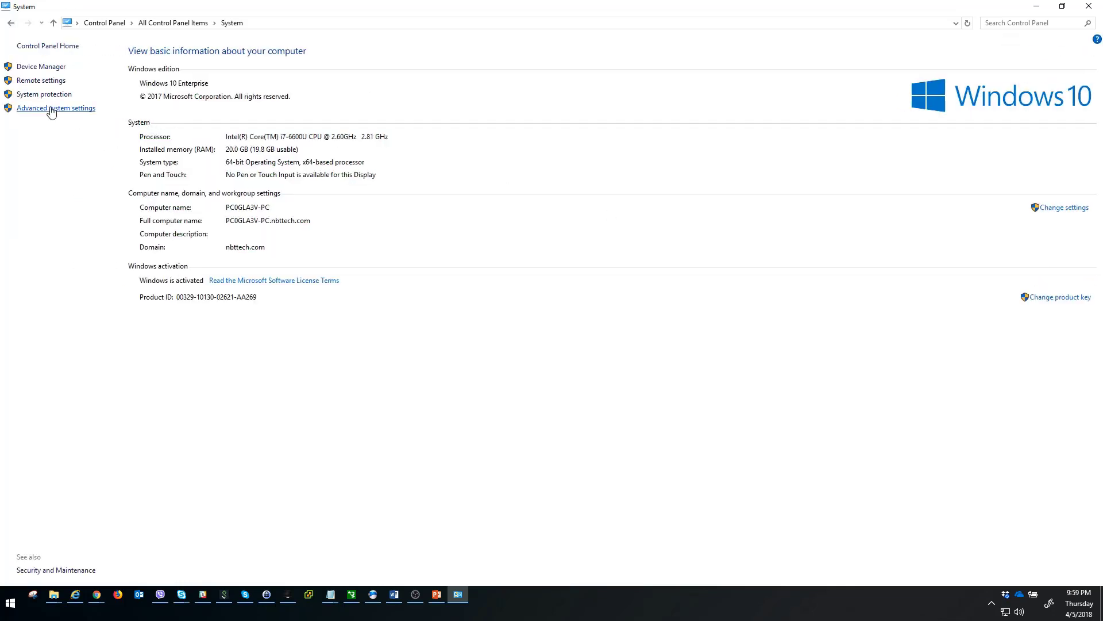
- Open Advanced system settings and the Environment Variables list
click(55, 108)
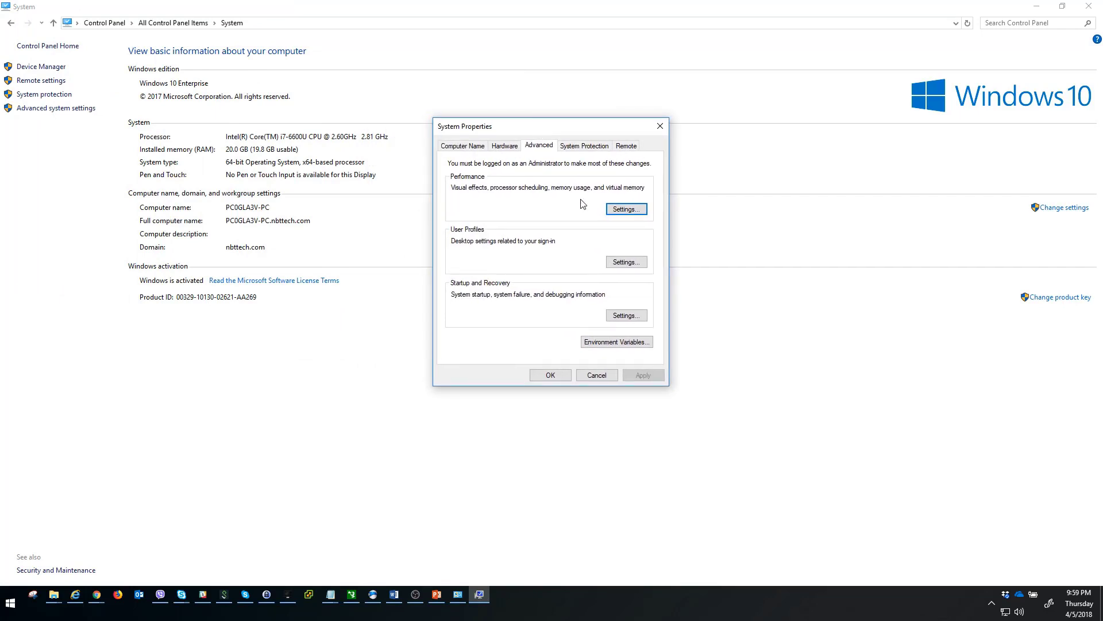
mouse_move(563, 207)
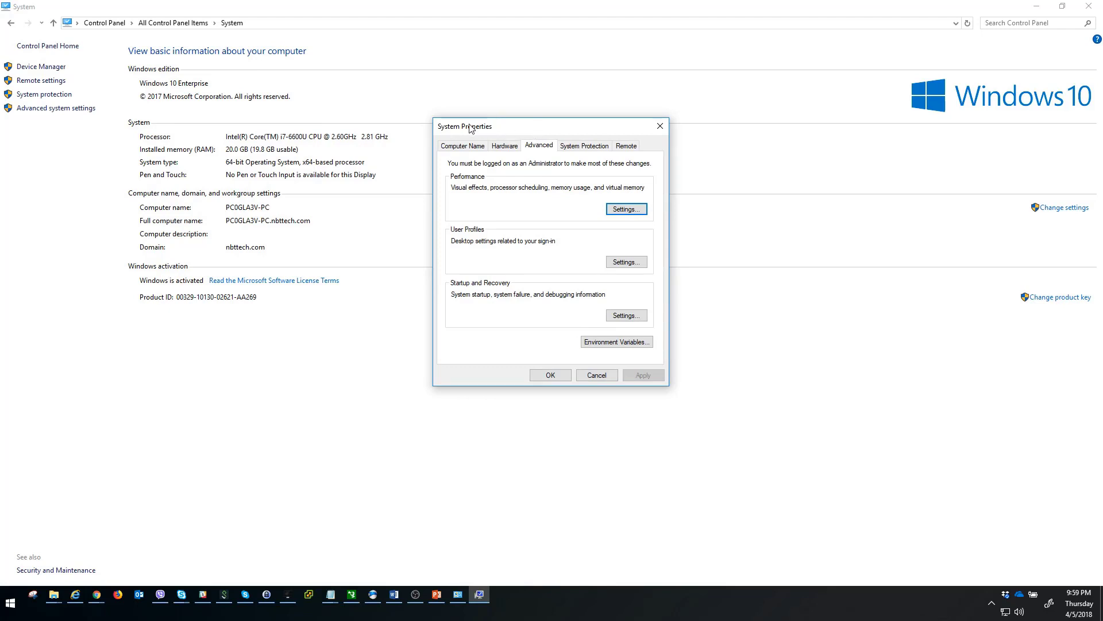
mouse_move(602, 269)
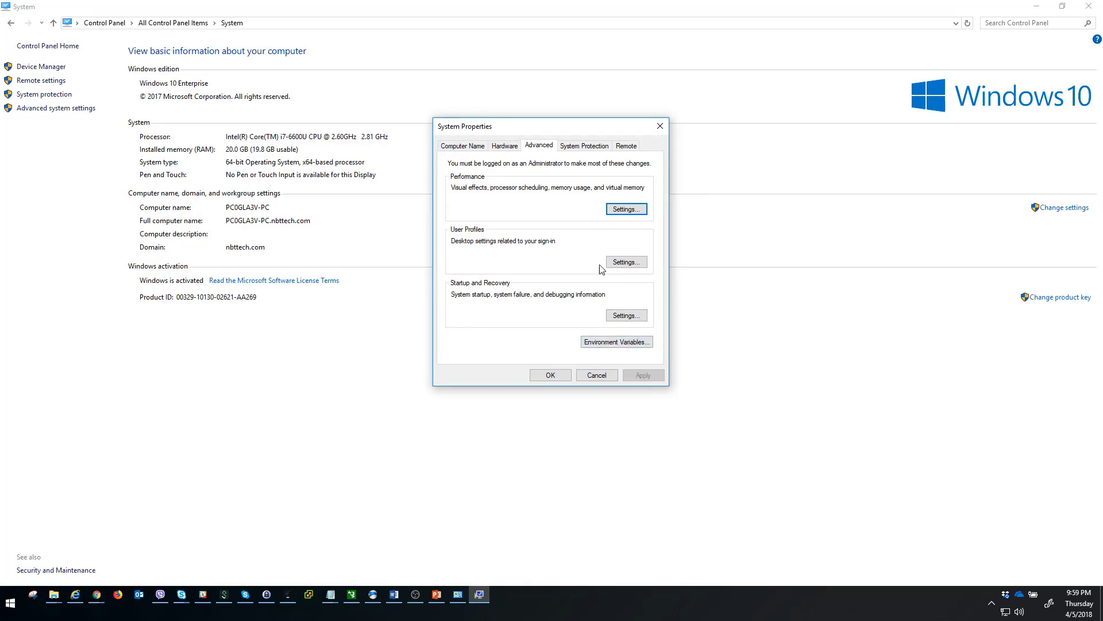
mouse_move(625, 315)
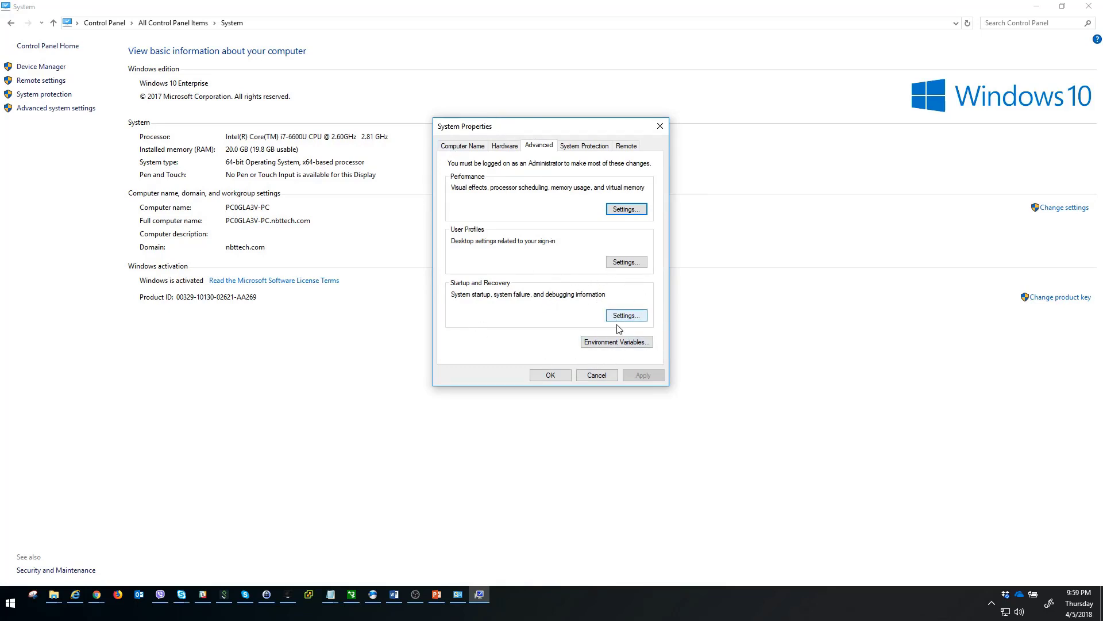
click(616, 341)
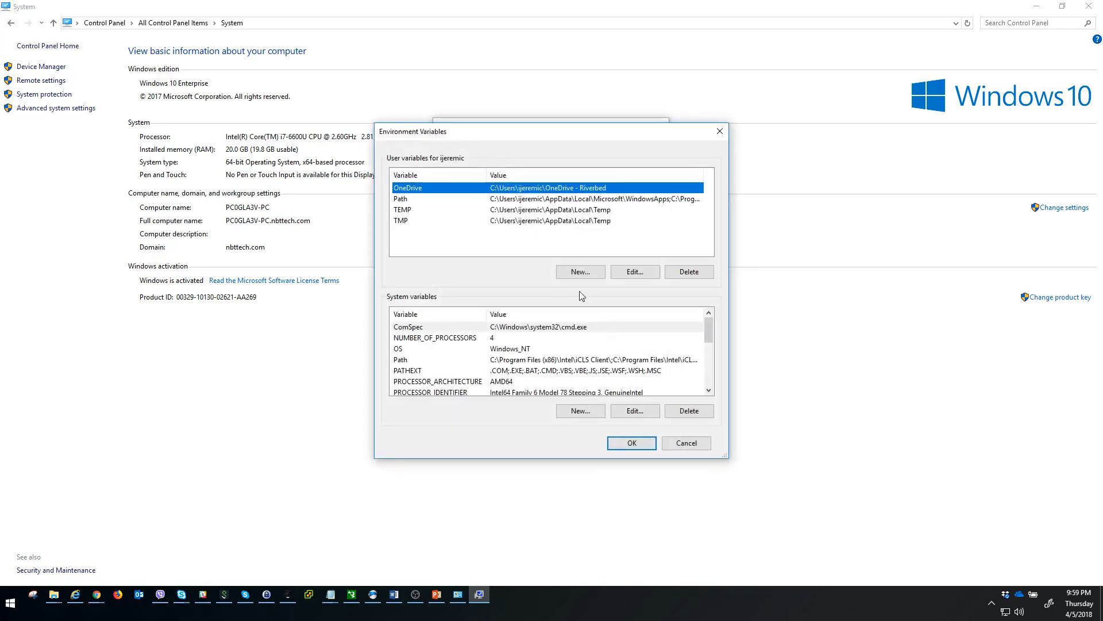
- Start a new user variable named SSLKEYLOGFILE
click(579, 271)
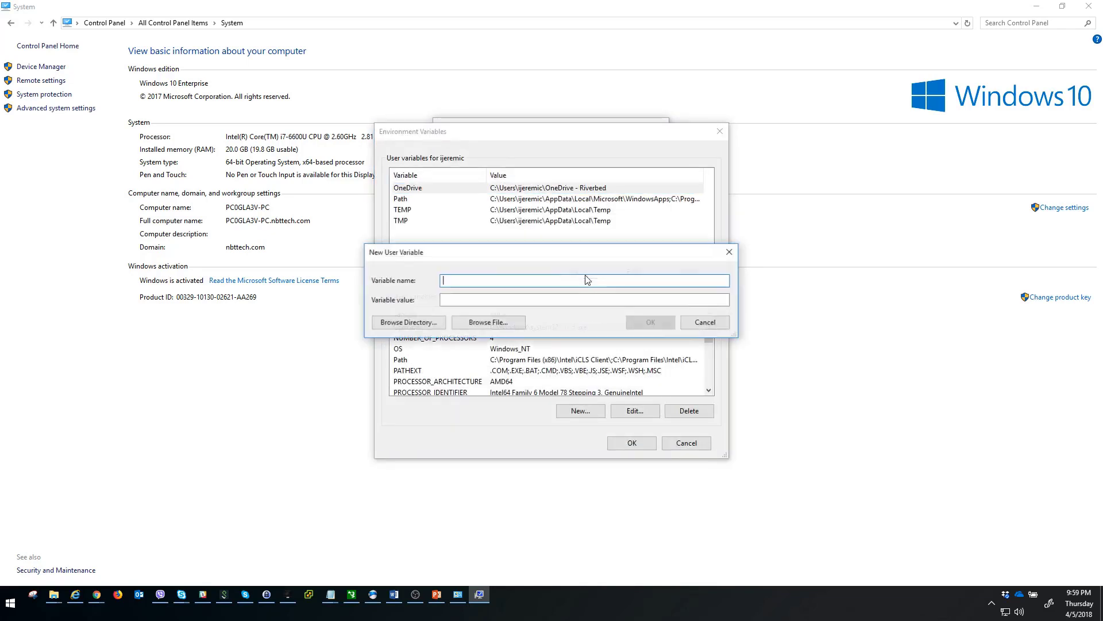
text(SSL)
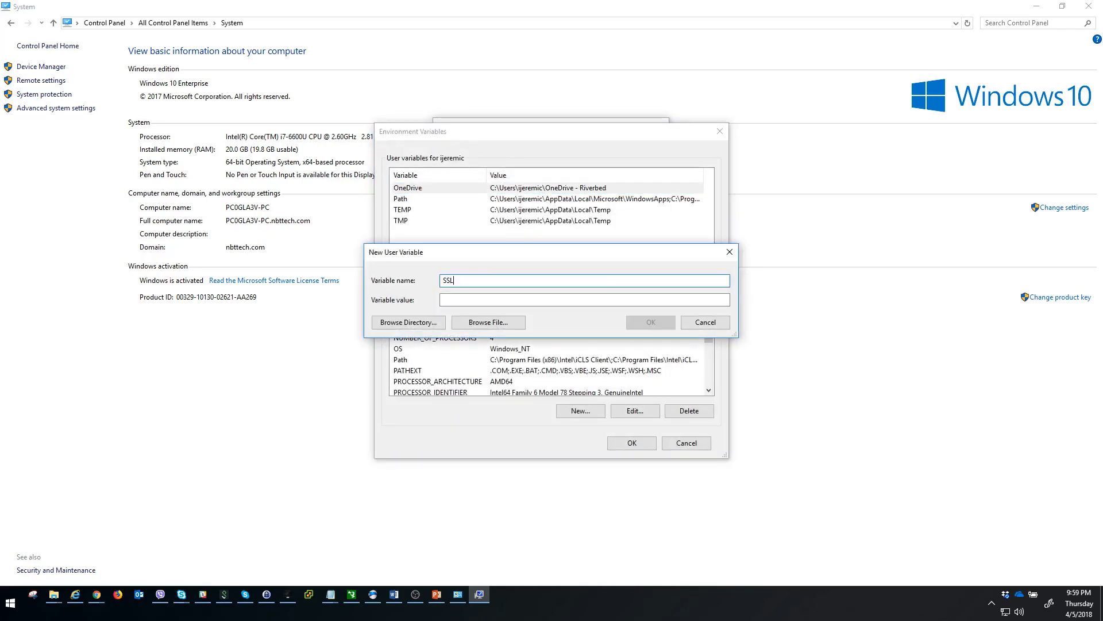
text(KEYLO)
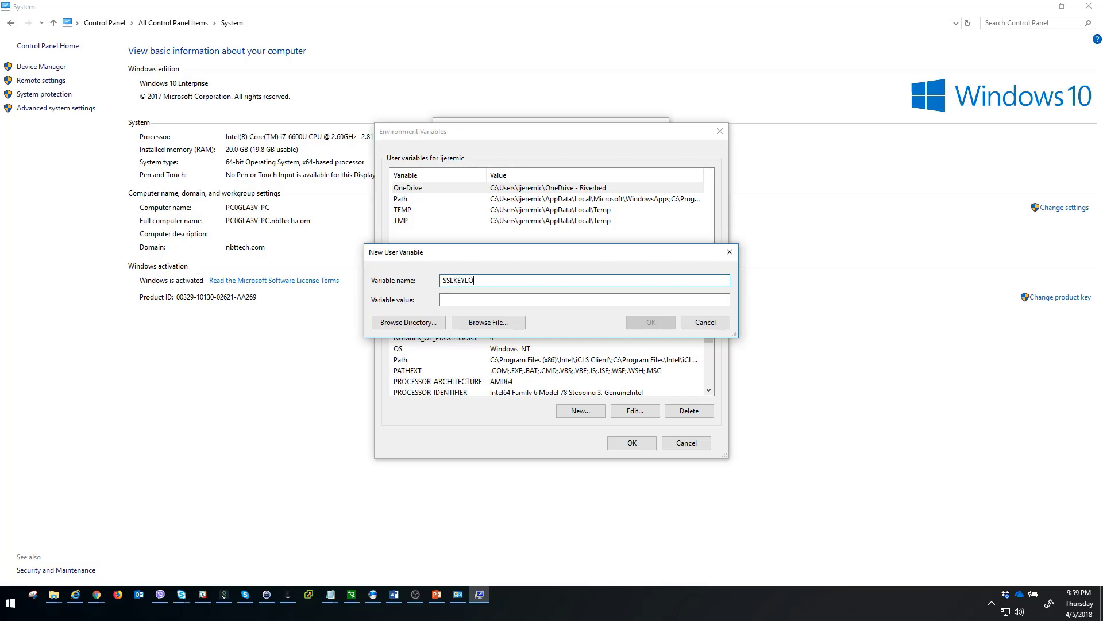
text(GFILE)
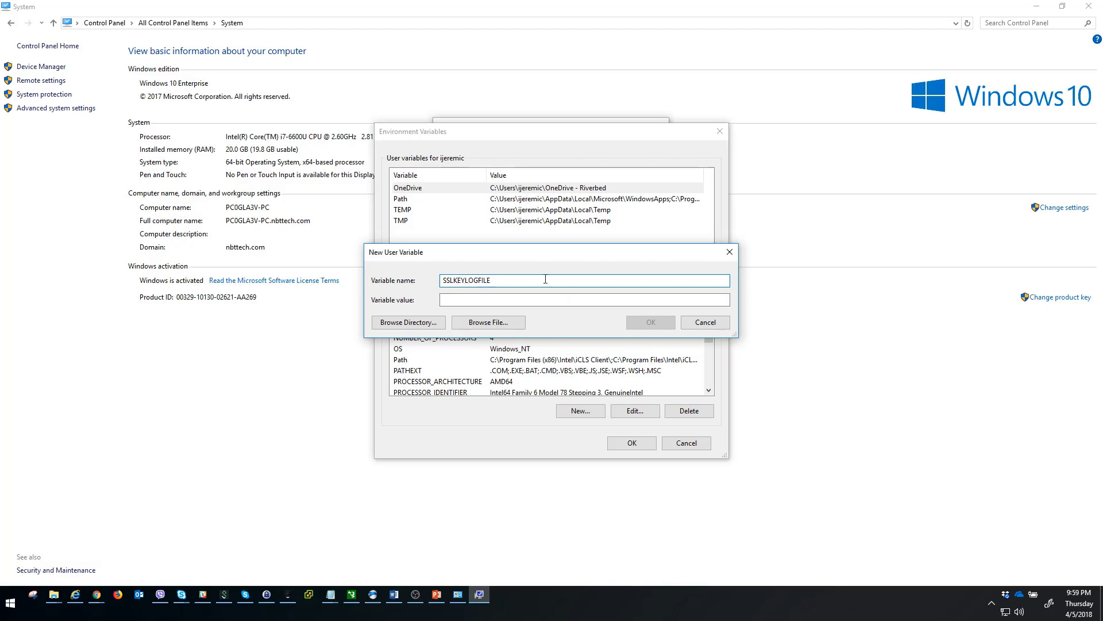
- Browse to the Documents\SSLKEY folder as the variable's value
click(408, 322)
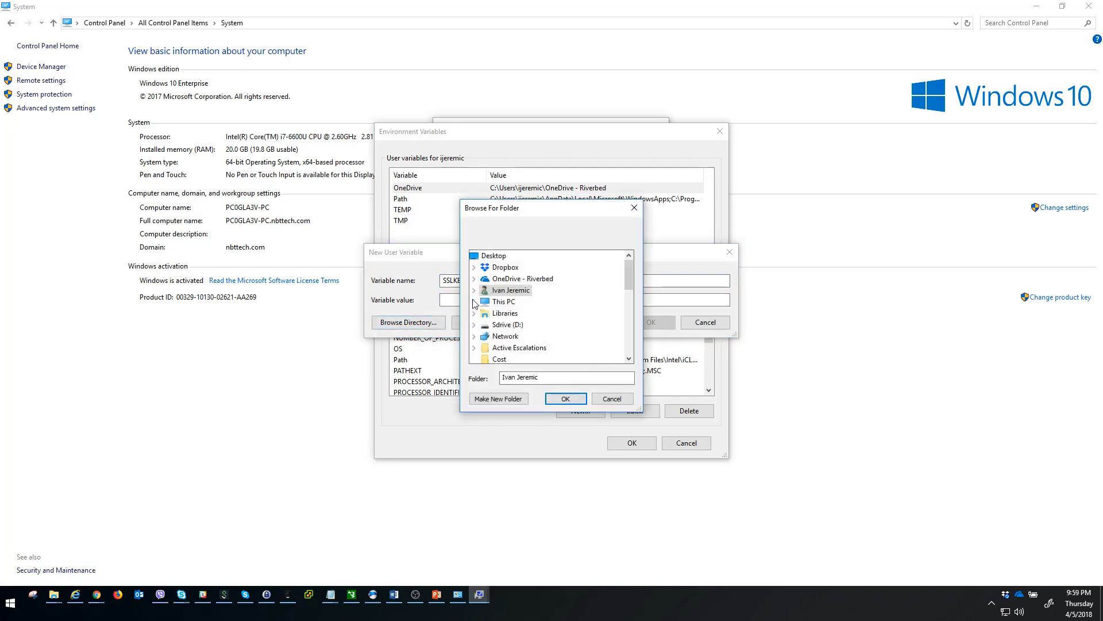
click(475, 302)
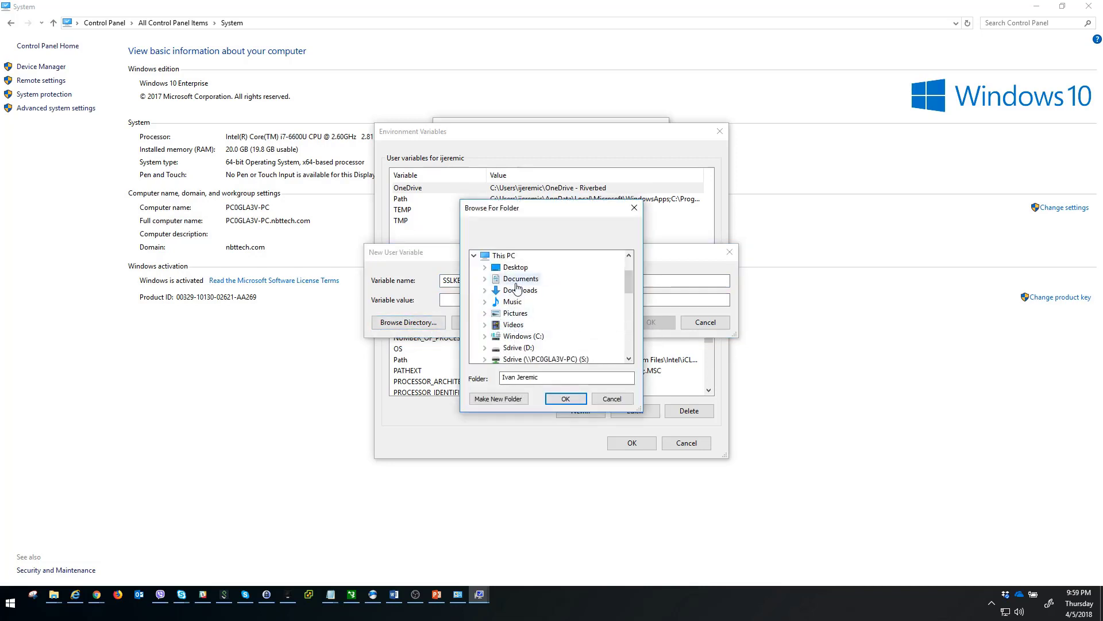
click(519, 278)
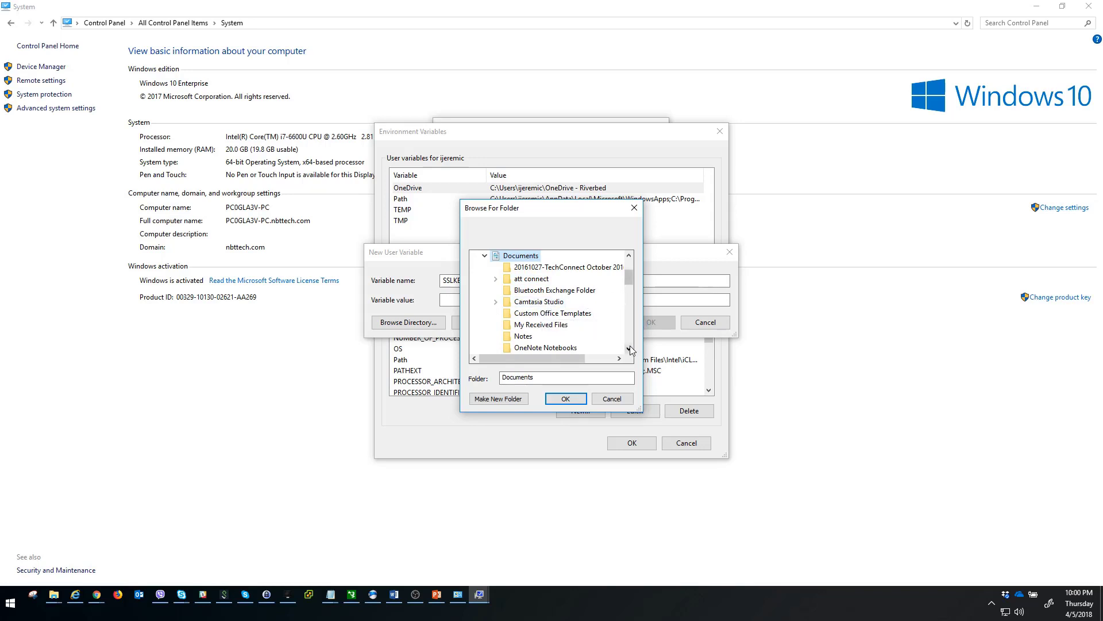
scroll(down, 3)
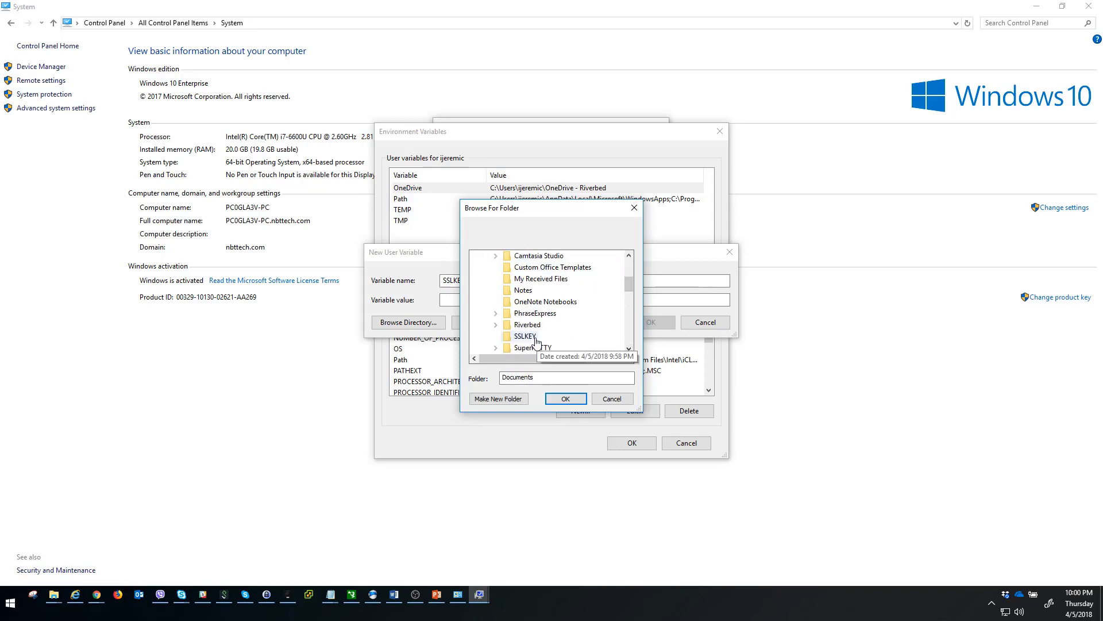
click(566, 398)
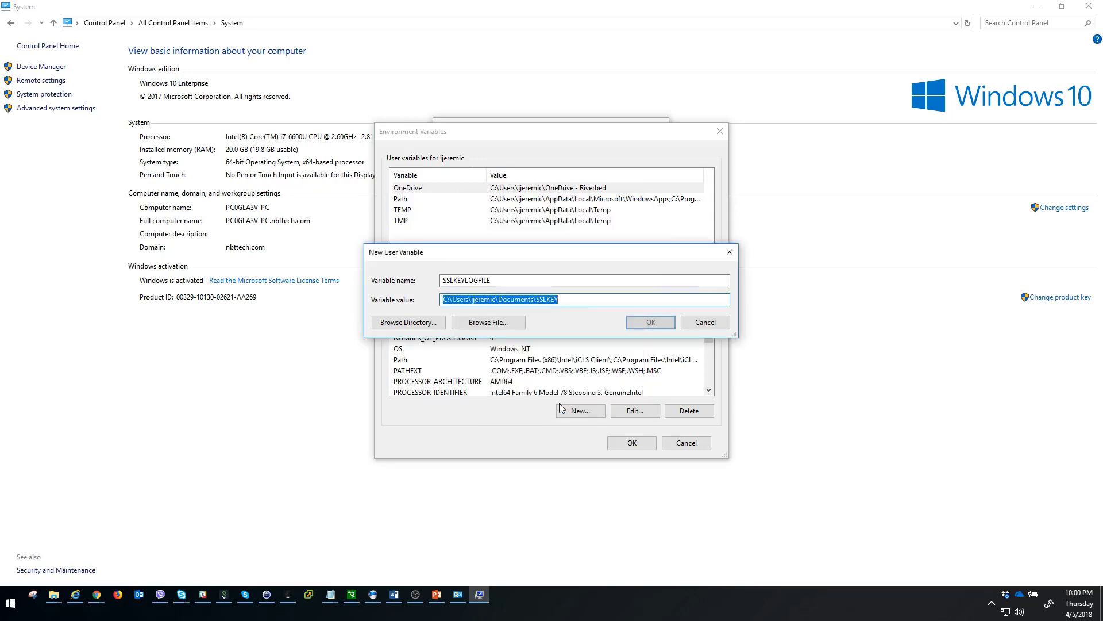
- Append \sslkey.log to the value and confirm the SSLKEYLOGFILE variable
click(570, 300)
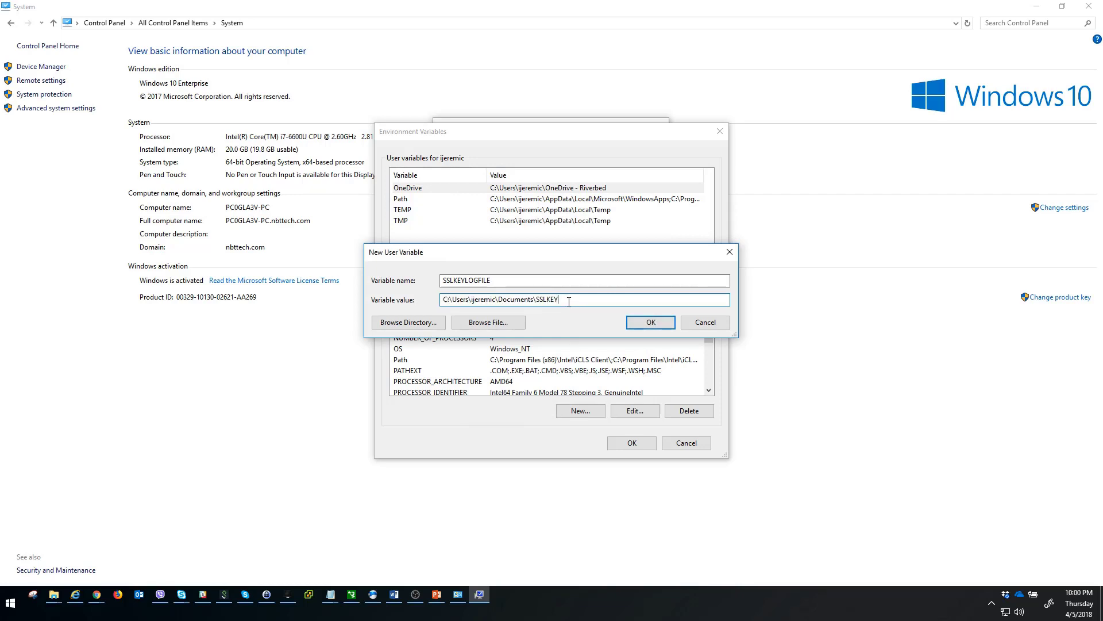
text(\)
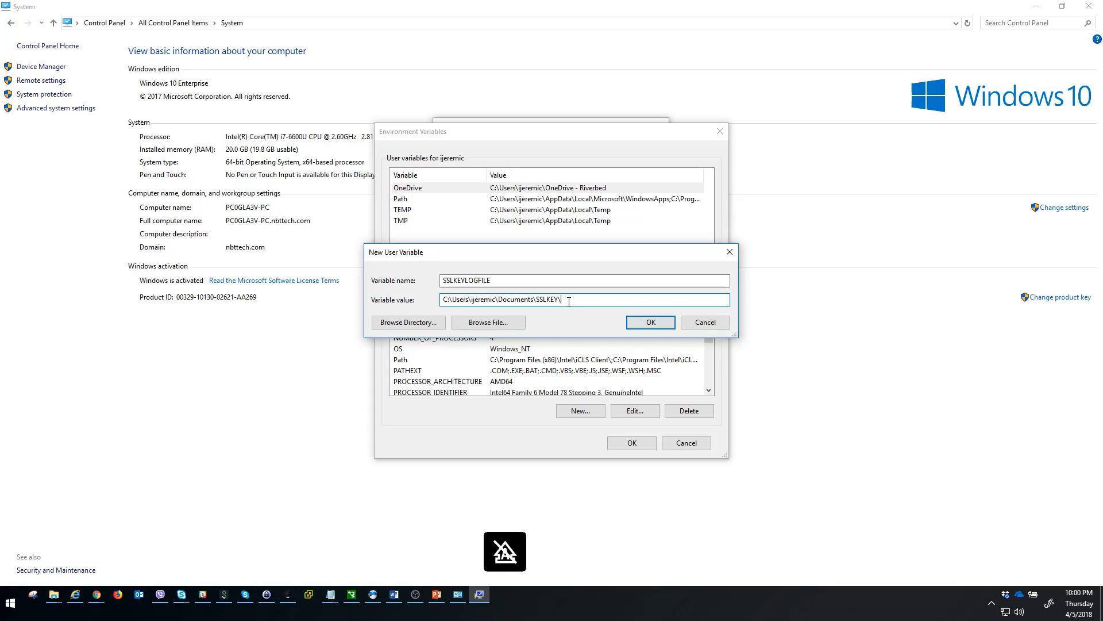
text(sslkey.log)
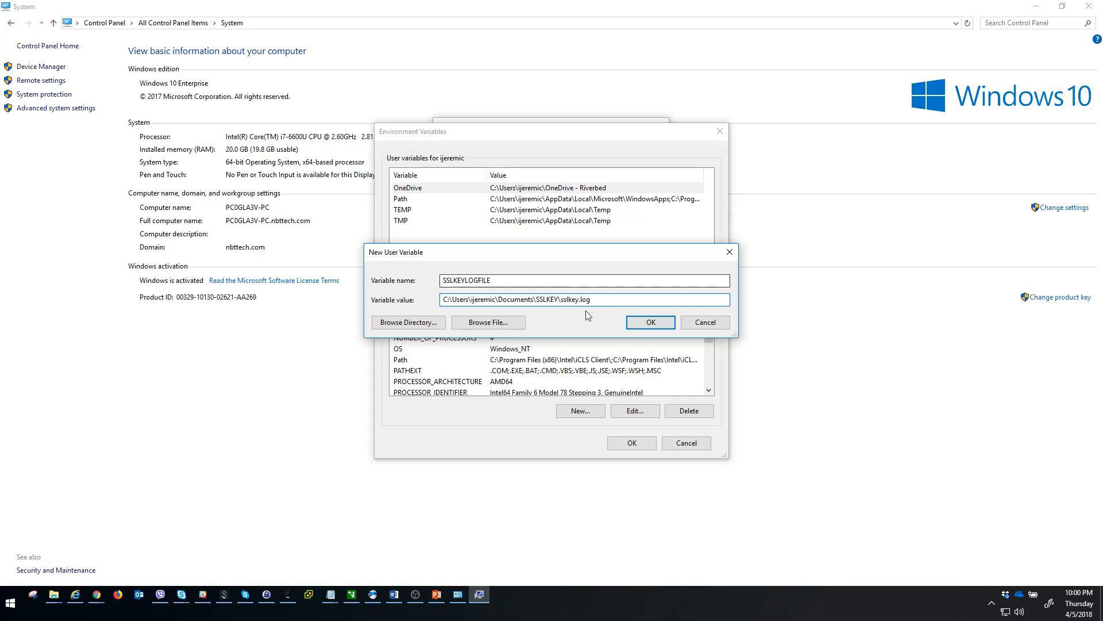
double_click(584, 299)
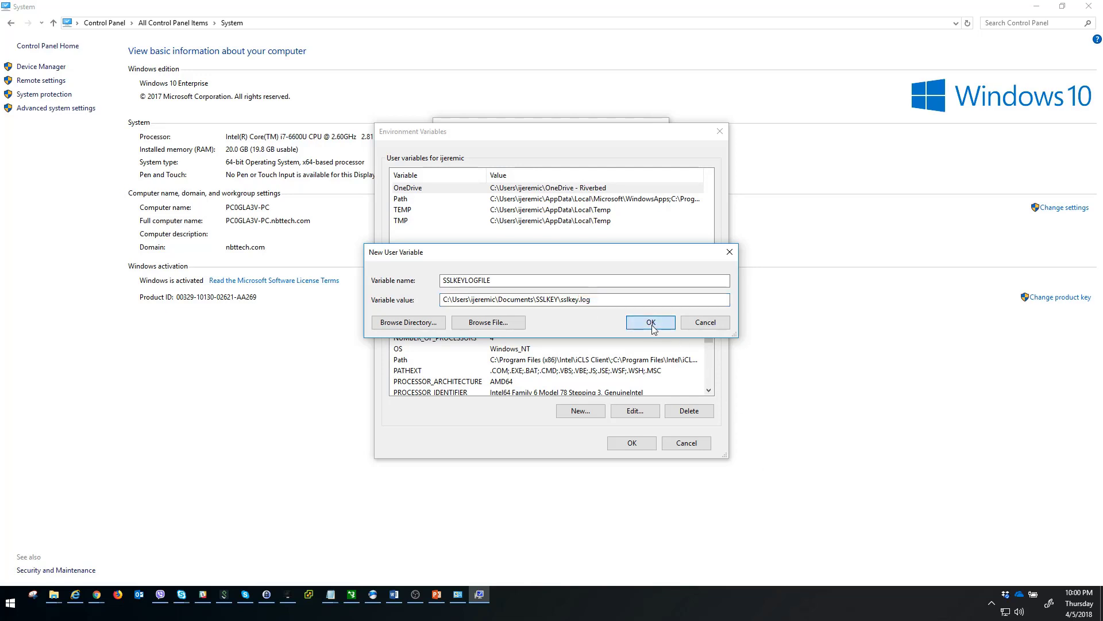
click(648, 322)
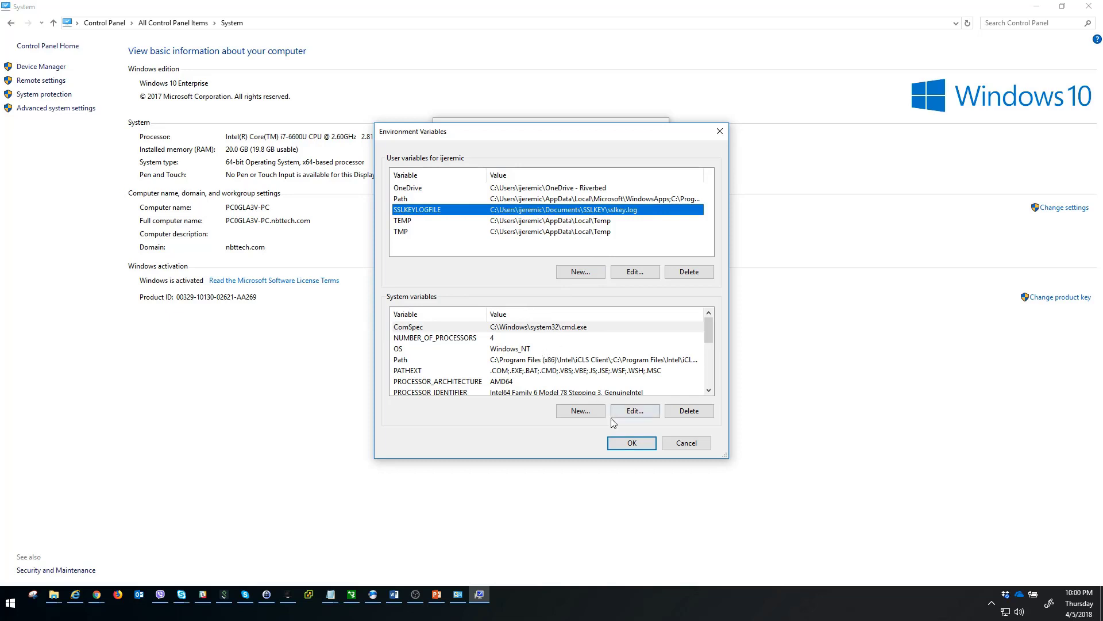
- Save the environment variables and close System Properties
click(631, 443)
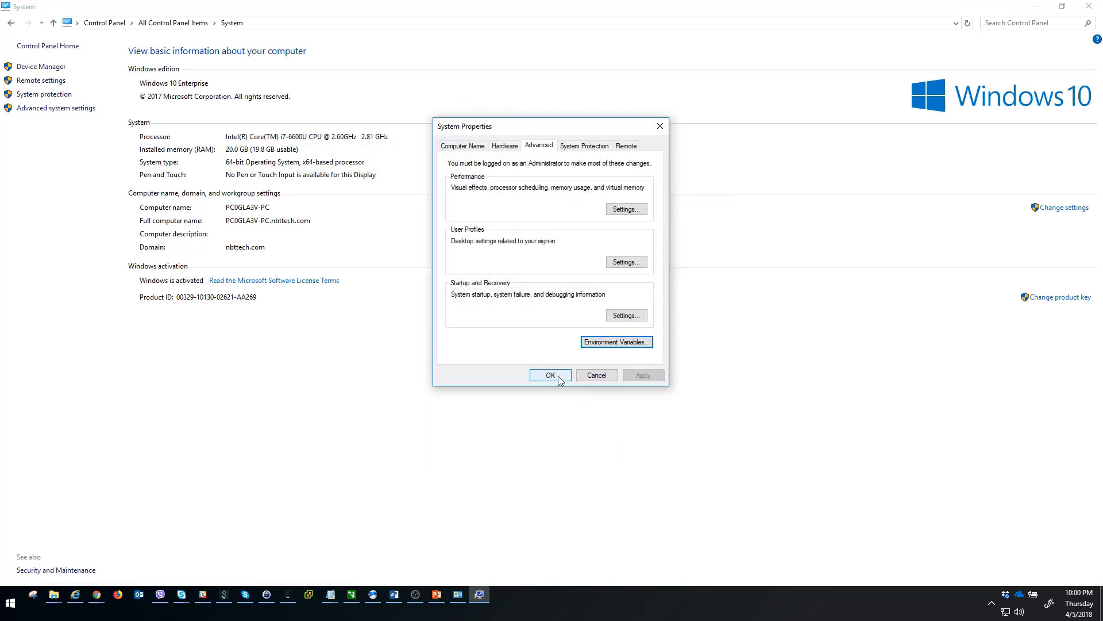
click(549, 374)
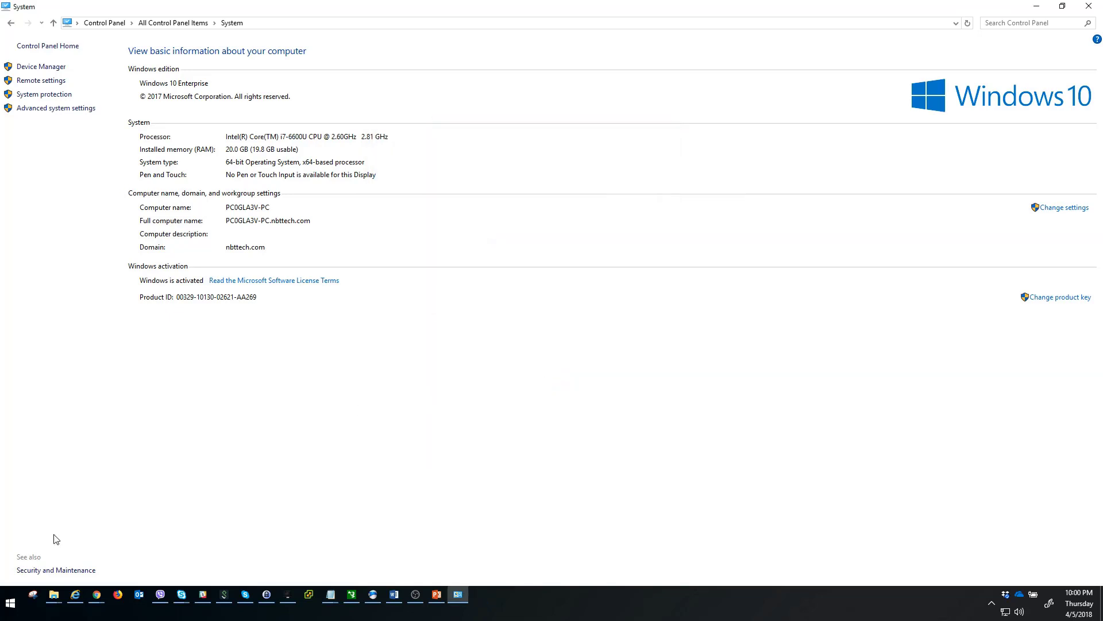
- Launch Wireshark from the Start menu's app list
click(10, 602)
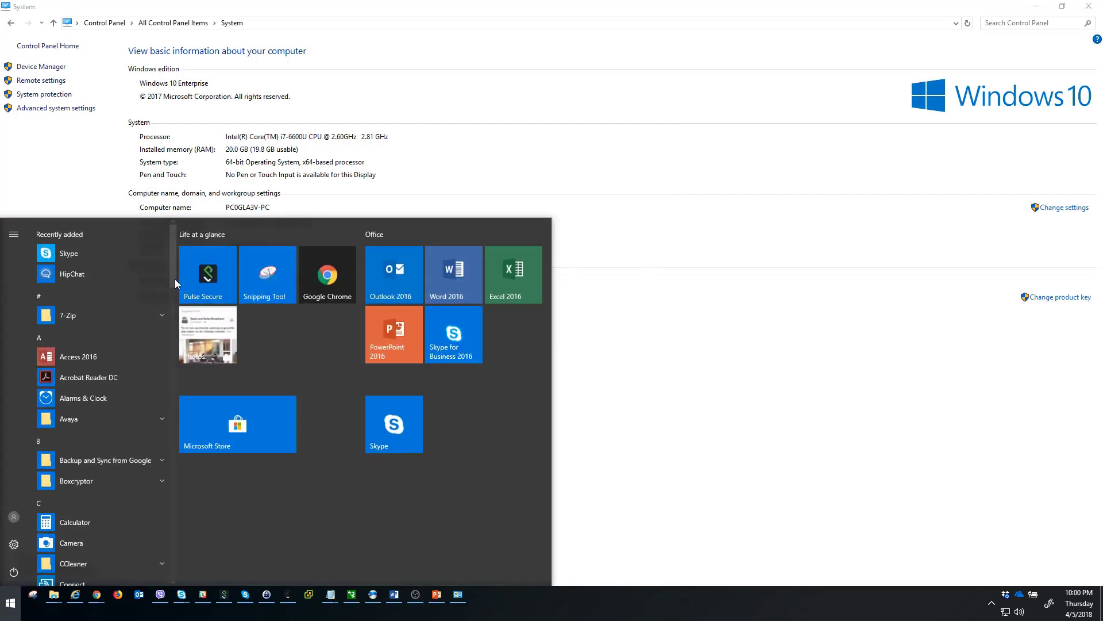
scroll(down, 3)
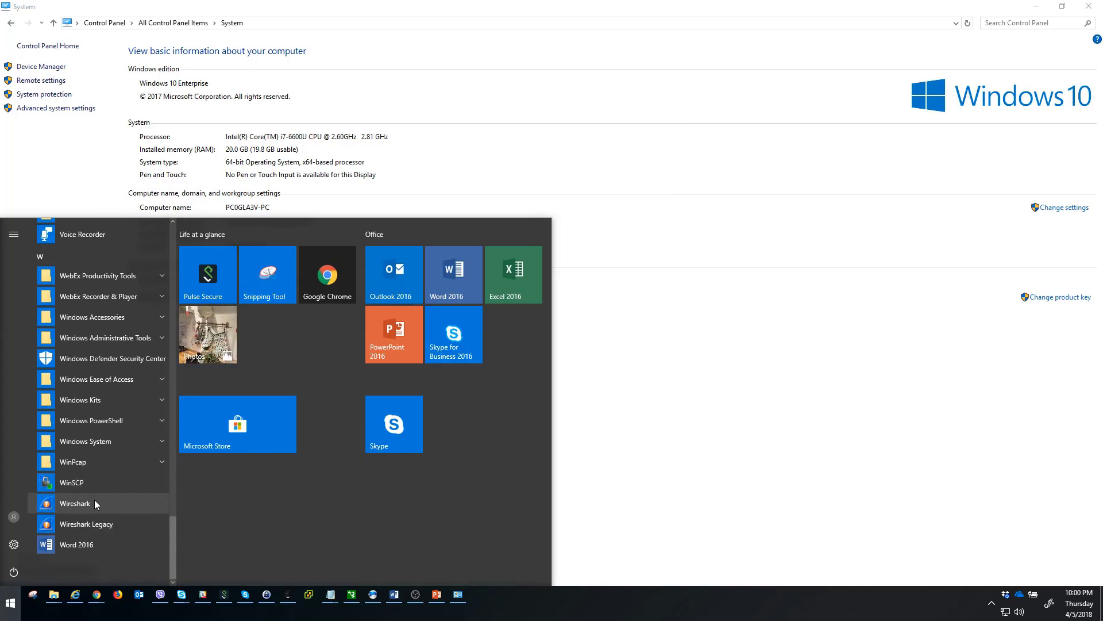
click(75, 503)
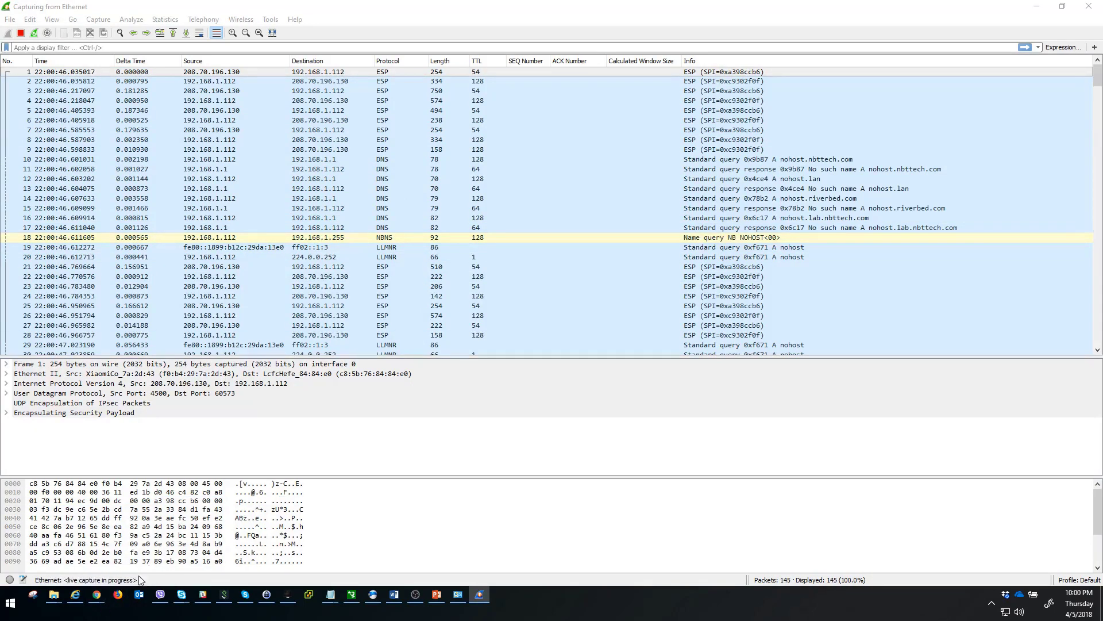
- Switch from the running Wireshark capture over to Firefox
click(117, 596)
text(h)
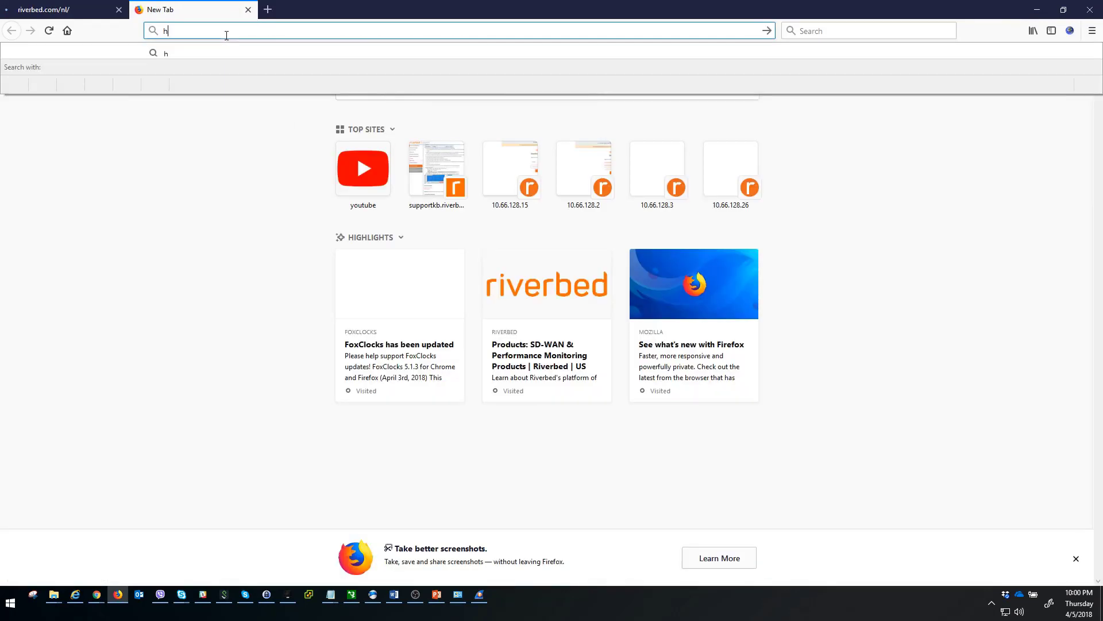
- Load YouTube, visit its Sports page, then minimize the browser
text(ttps://www.youtube.com)
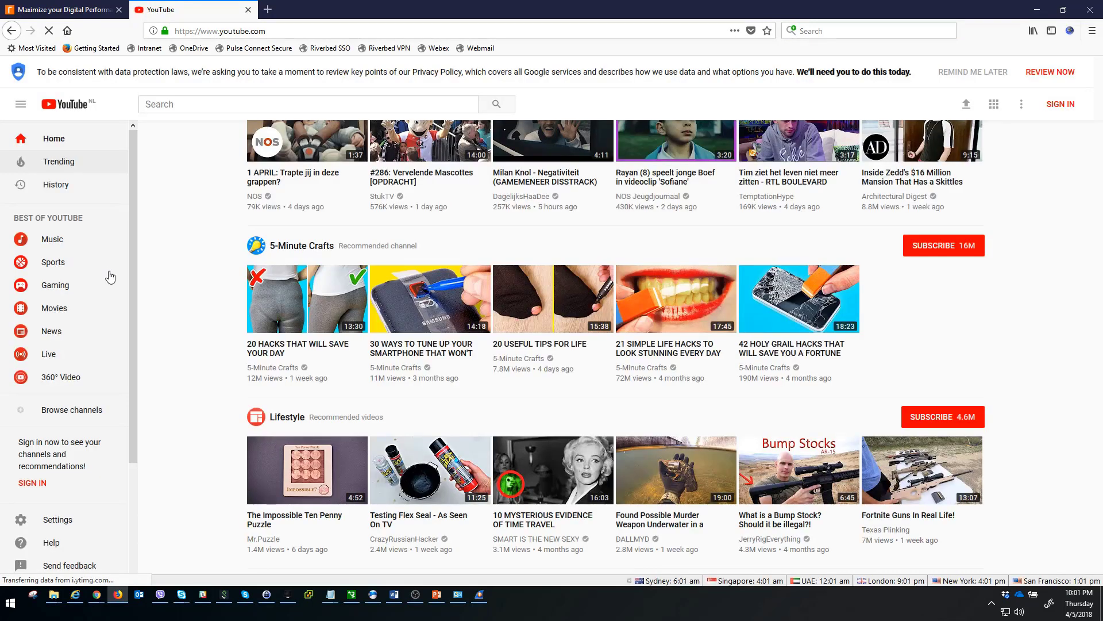
mouse_move(140, 293)
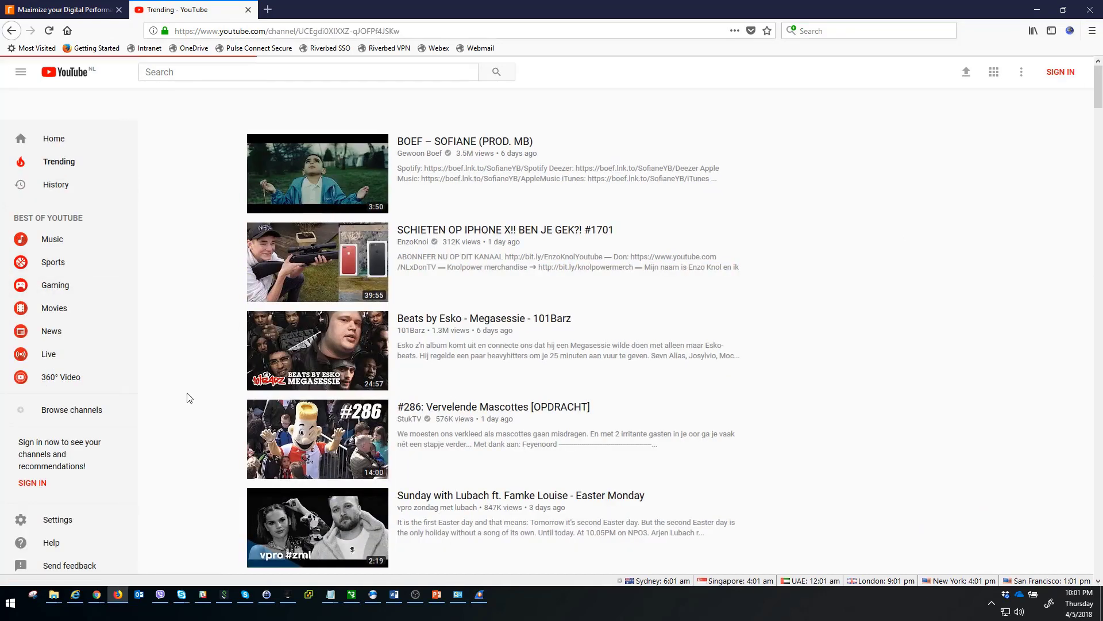
click(52, 262)
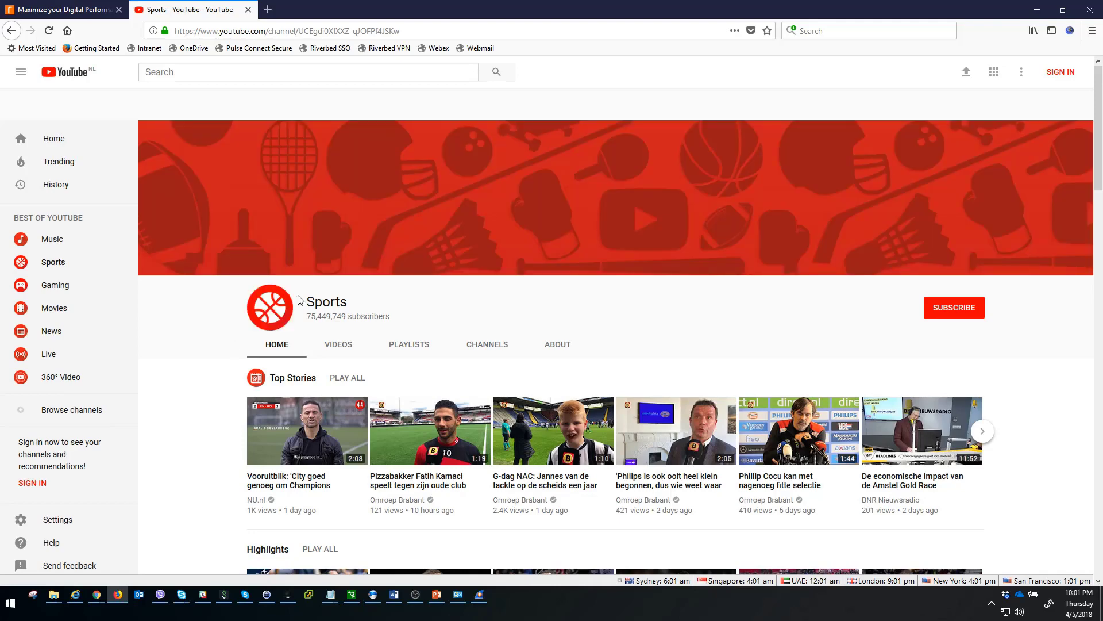
mouse_move(1033, 8)
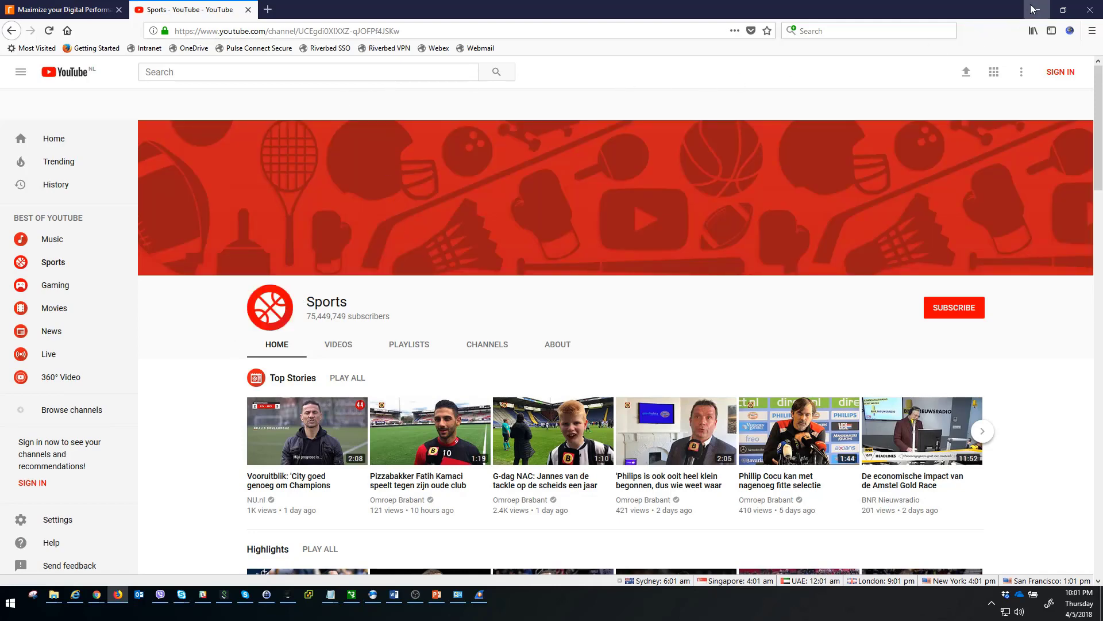
click(478, 594)
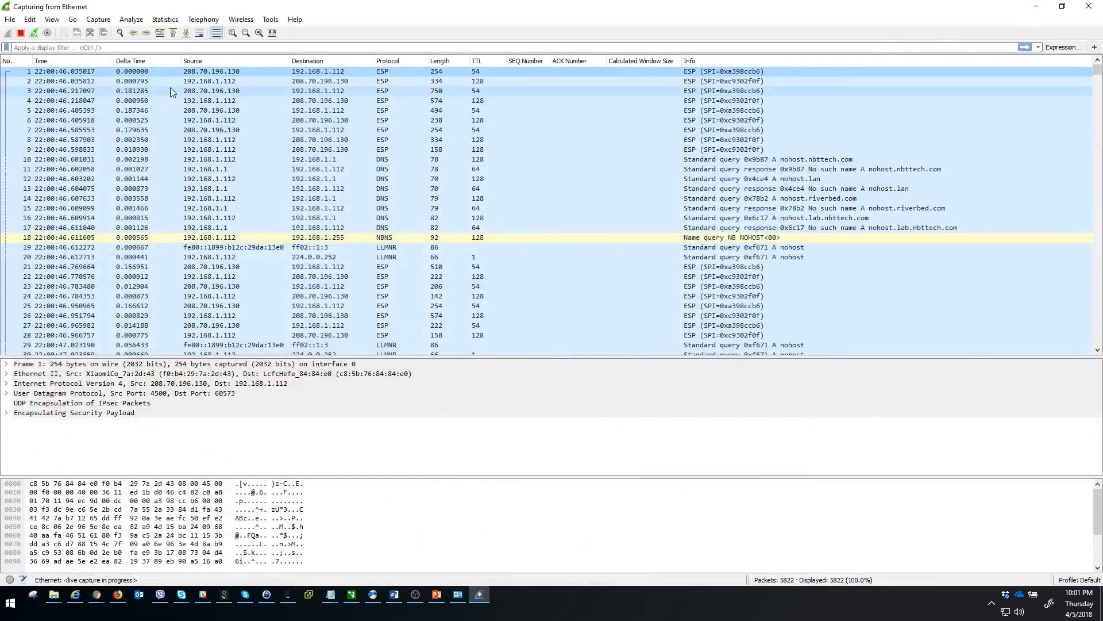
- Stop the live Ethernet capture and scroll through the captured packets
click(32, 33)
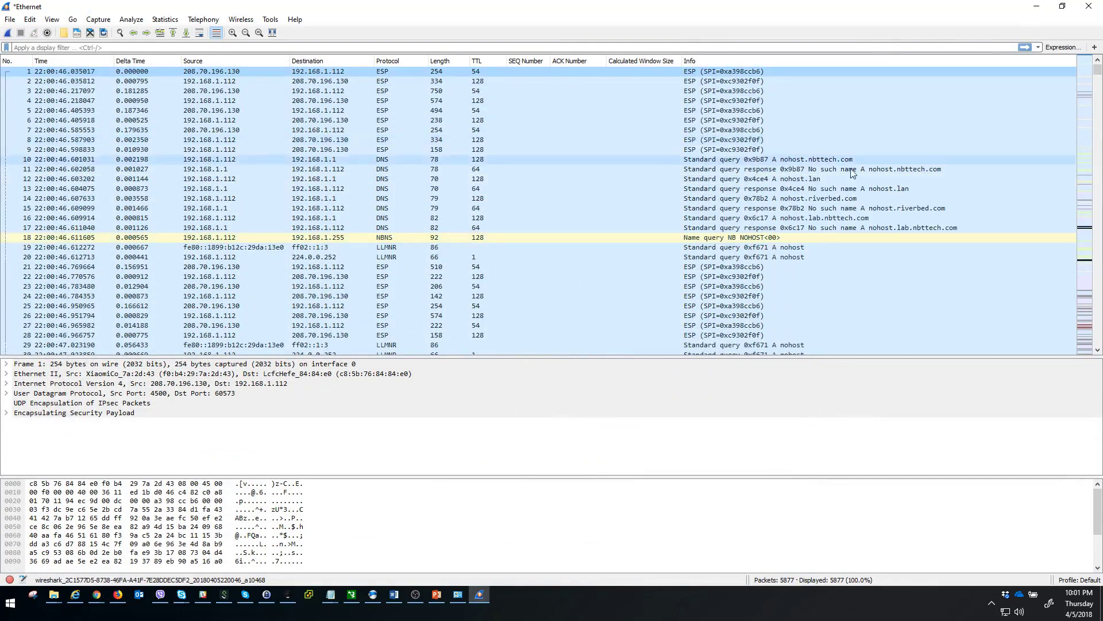
scroll(down, 3)
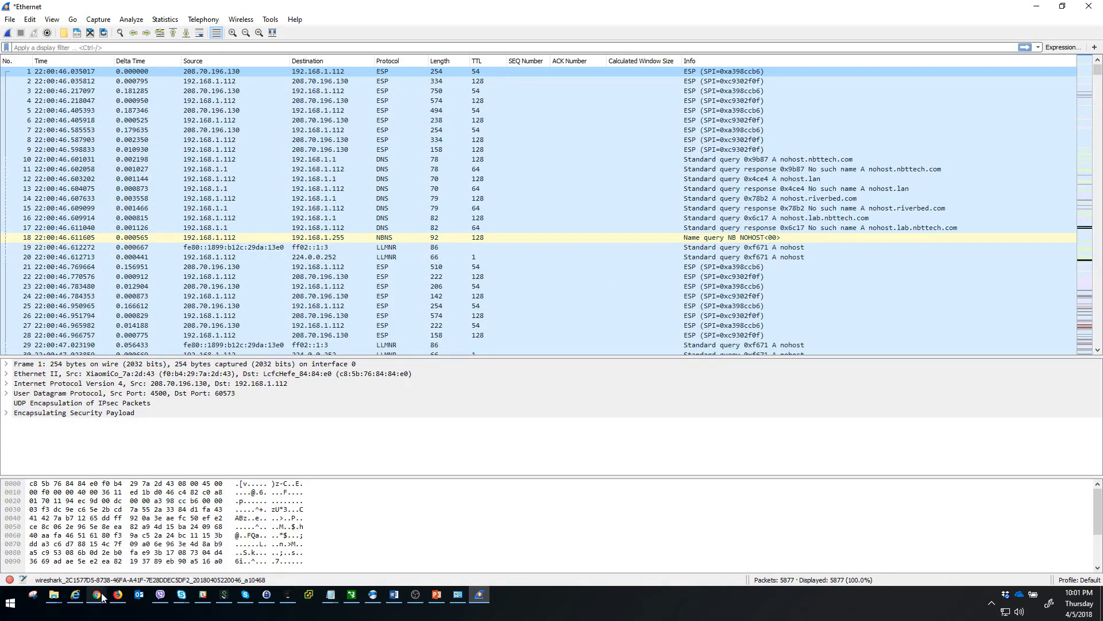
mouse_move(95, 596)
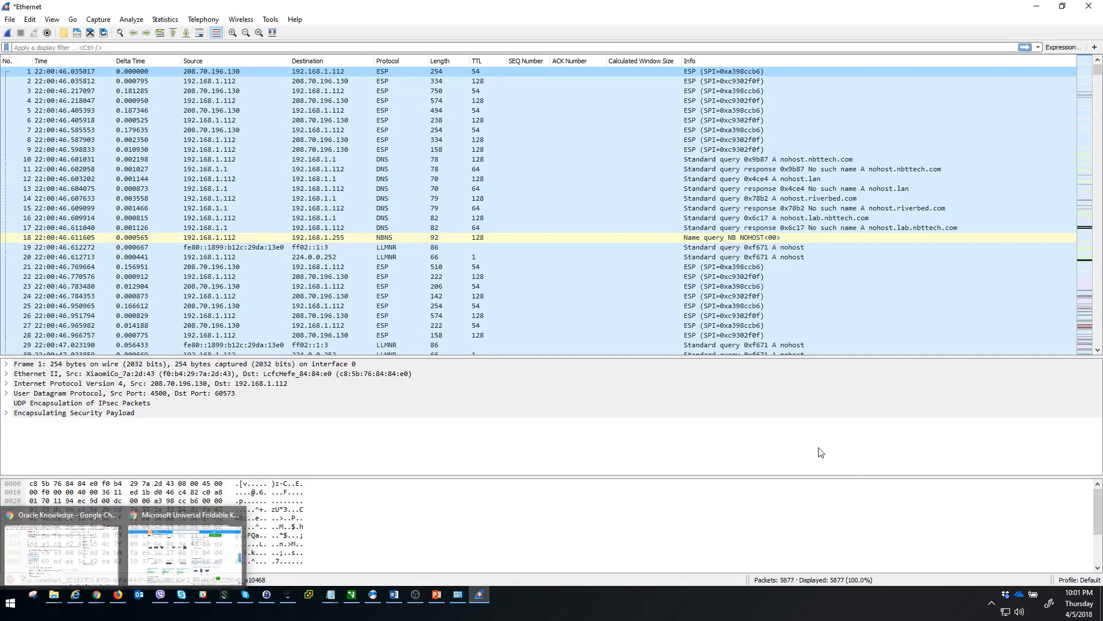
scroll(down, 3)
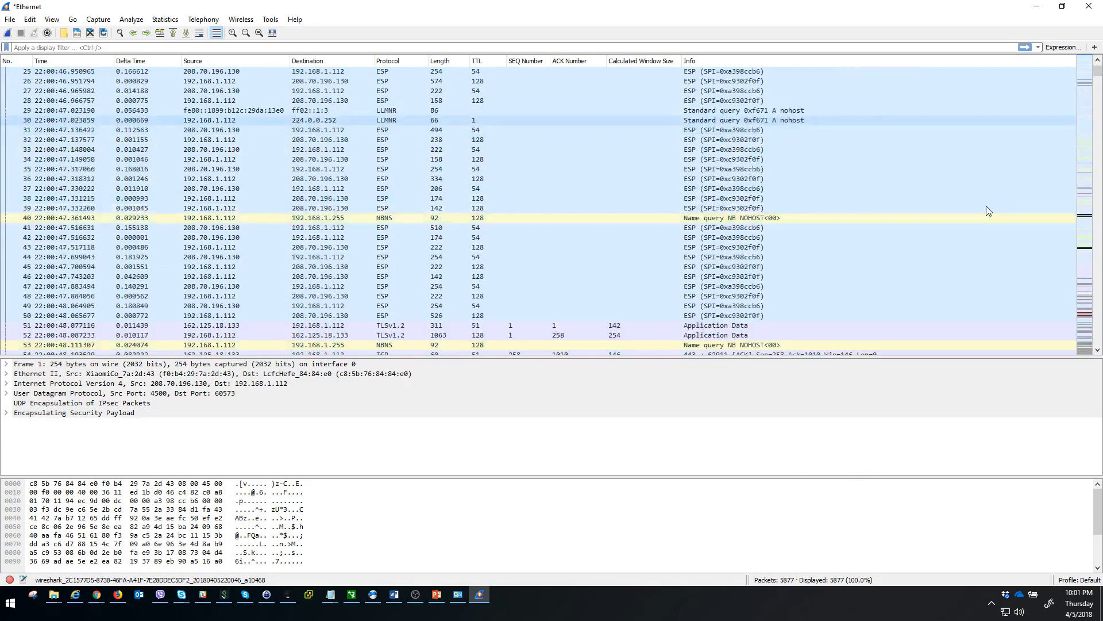
scroll(up, 3)
text(fr)
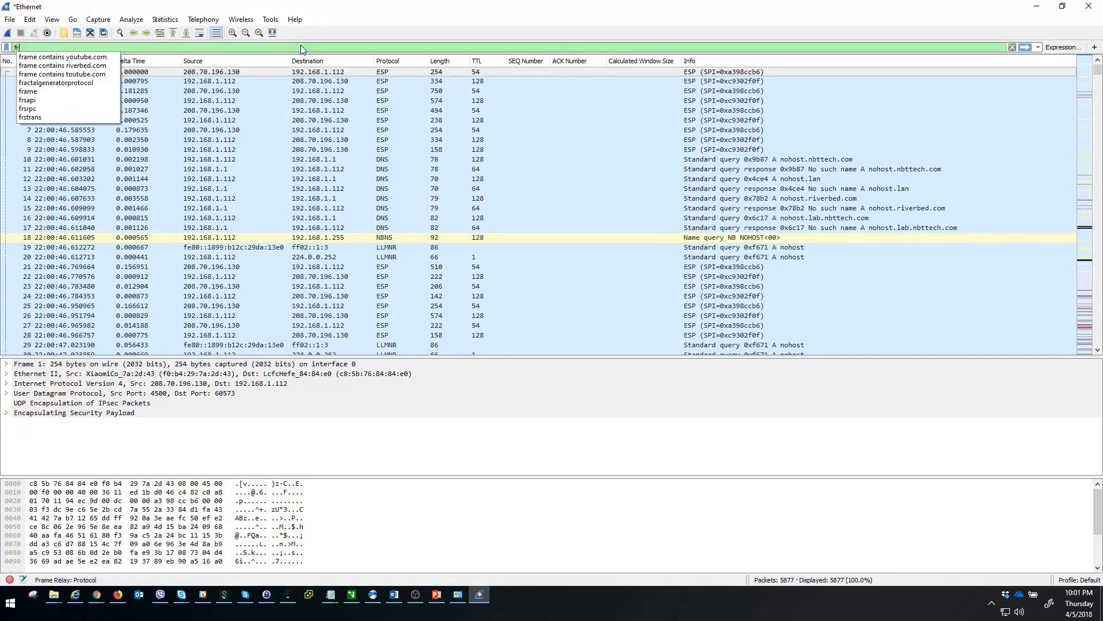
mouse_move(92, 64)
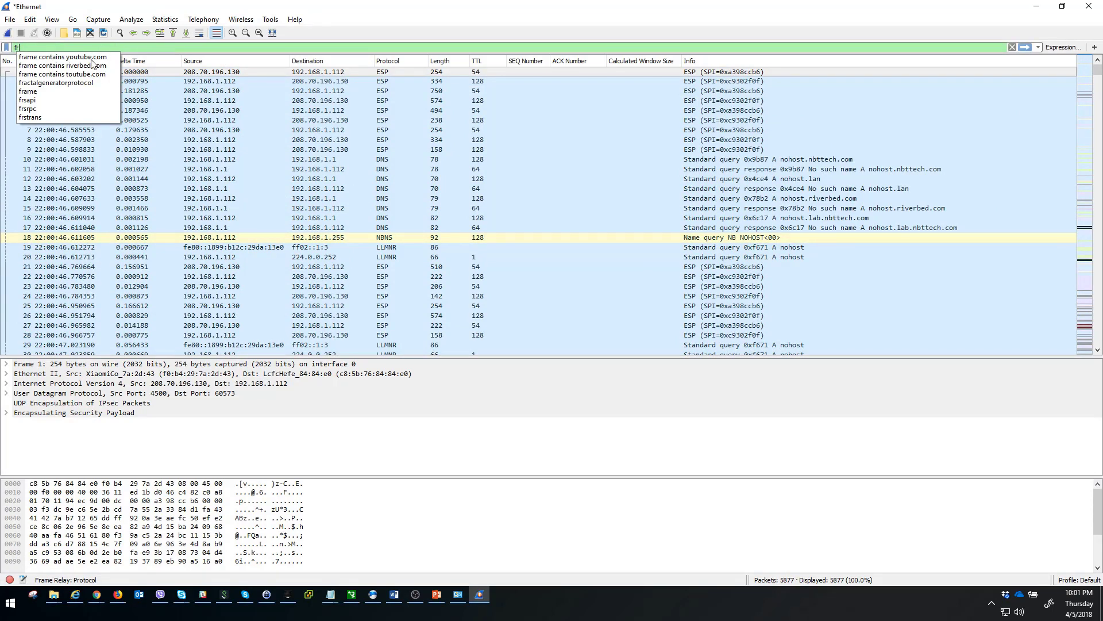
- Filter to frames containing youtube.com and isolate the Client Hello's TCP conversation
click(62, 57)
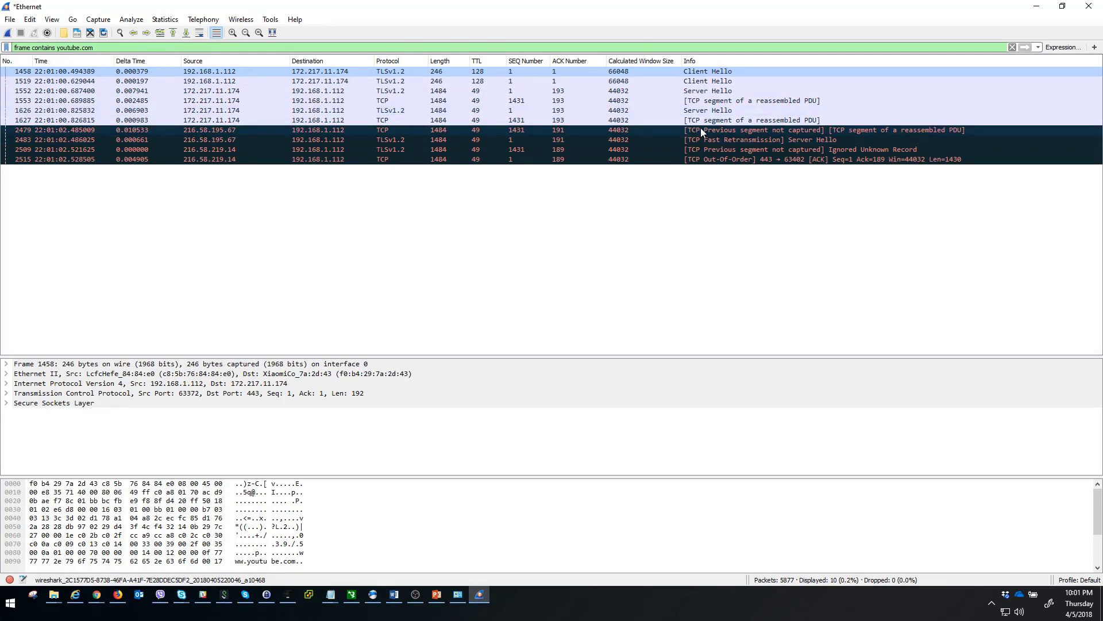
mouse_move(701, 81)
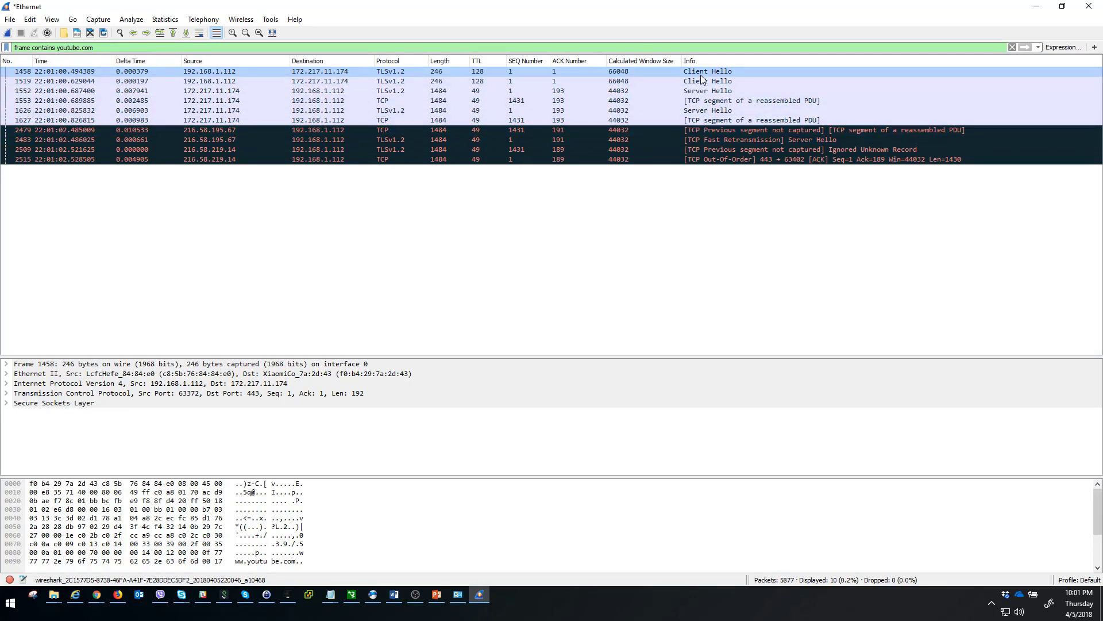
right_click(703, 72)
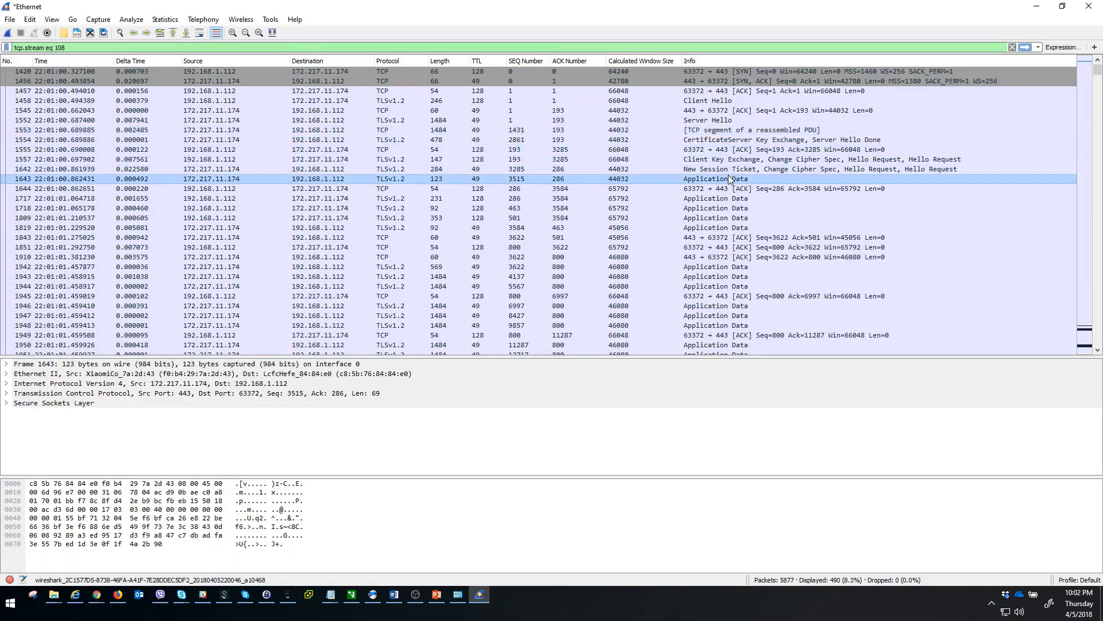
mouse_move(197, 305)
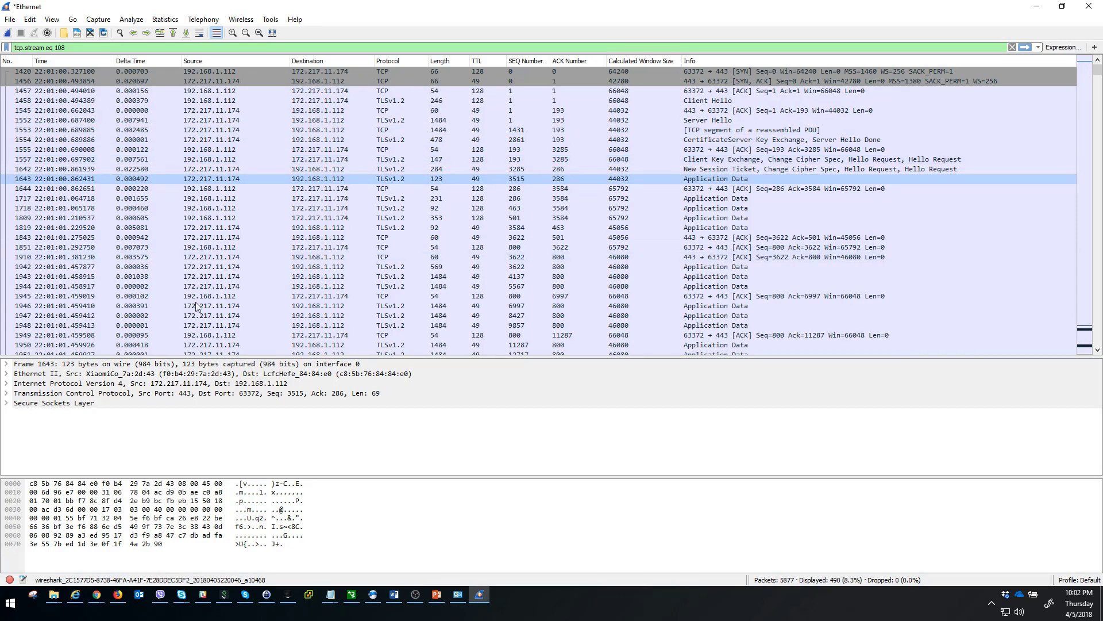
- Expand the Secure Sockets Layer and TLS record to inspect the encrypted application data
click(6, 402)
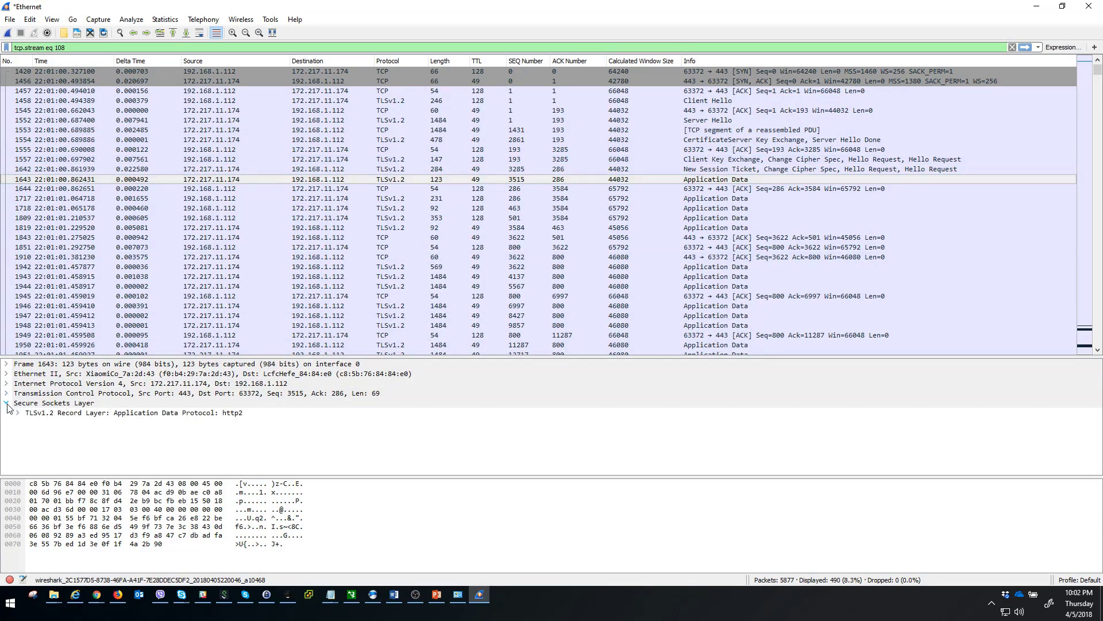
click(17, 412)
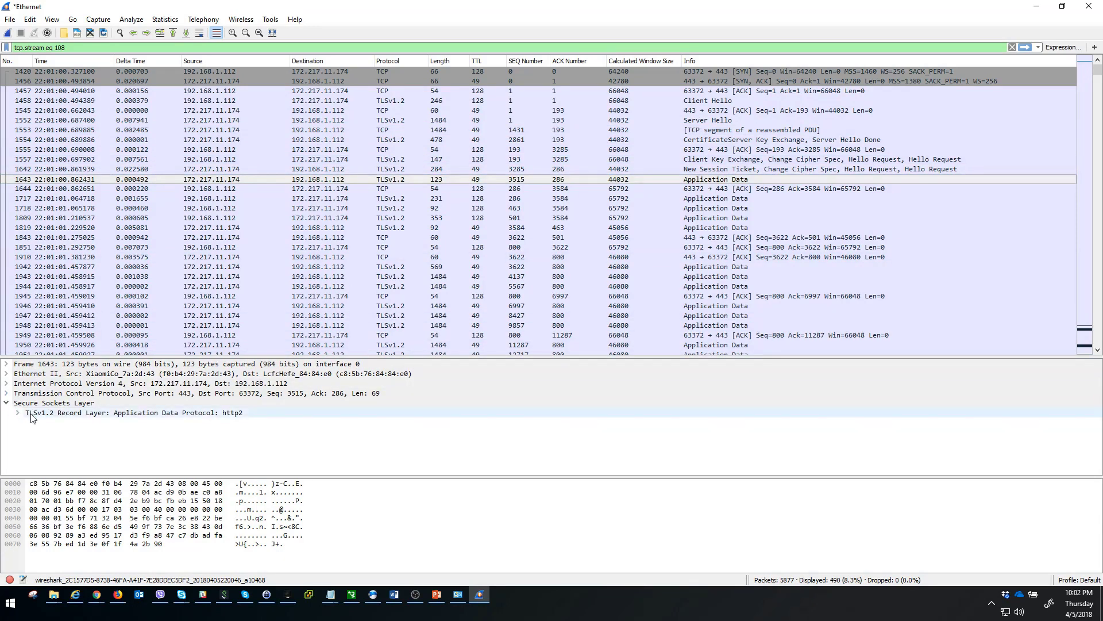
click(18, 412)
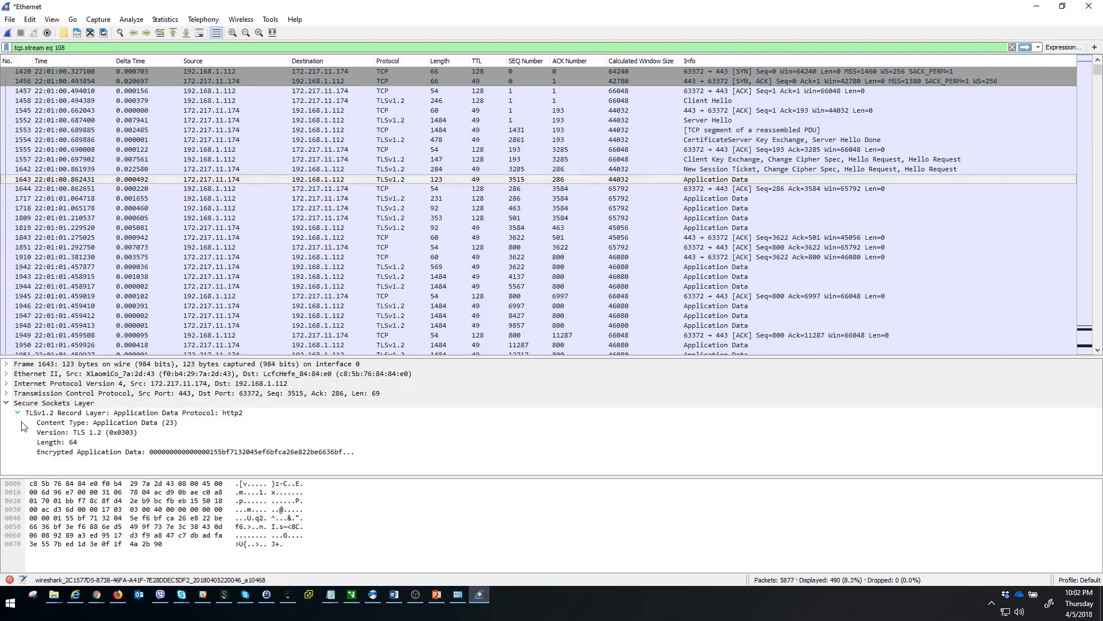
click(193, 451)
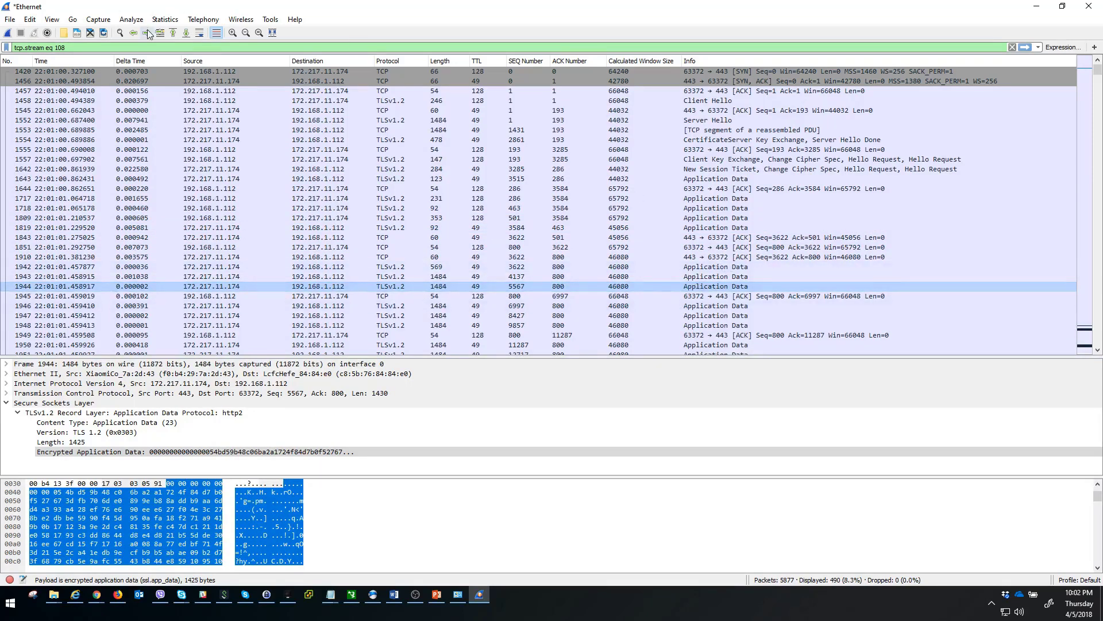
- Reach the SSL protocol settings inside Wireshark's Preferences under Protocols
click(30, 20)
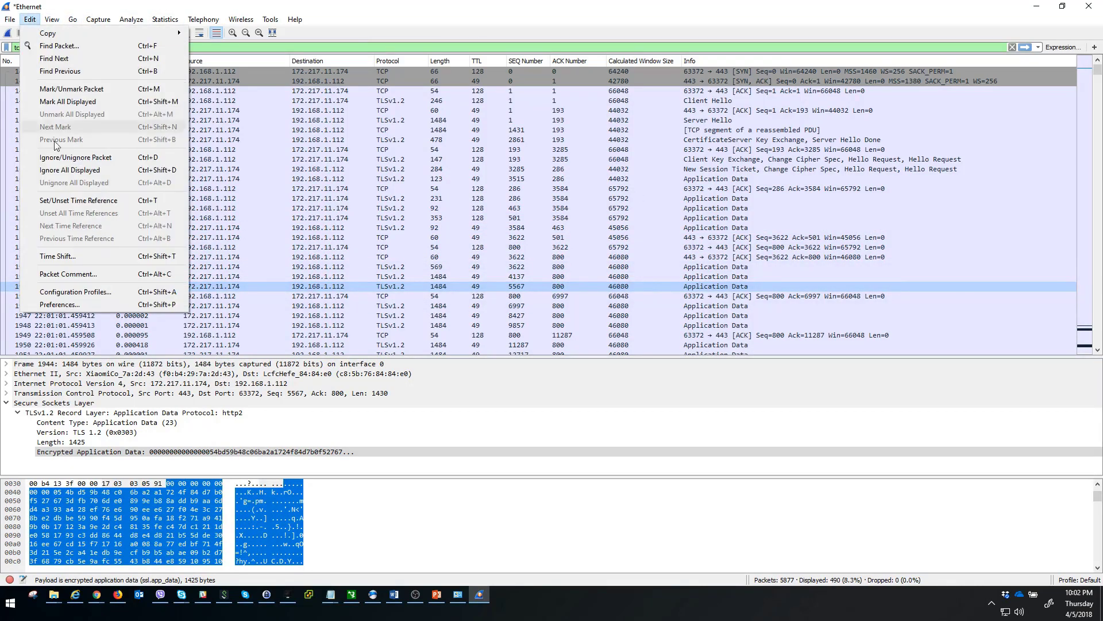
click(58, 303)
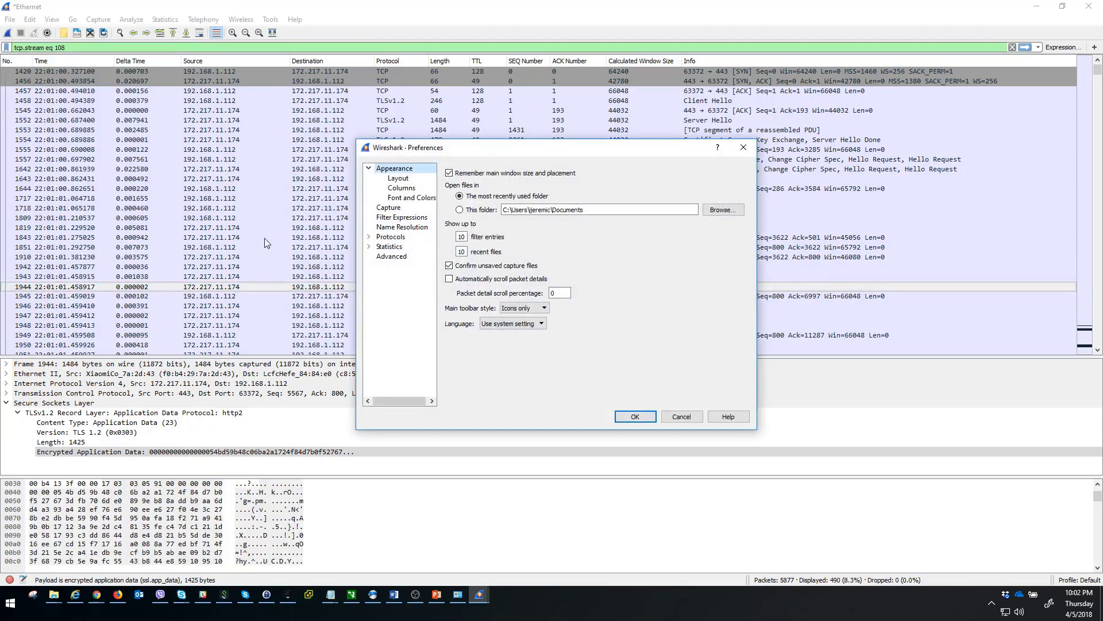
click(369, 238)
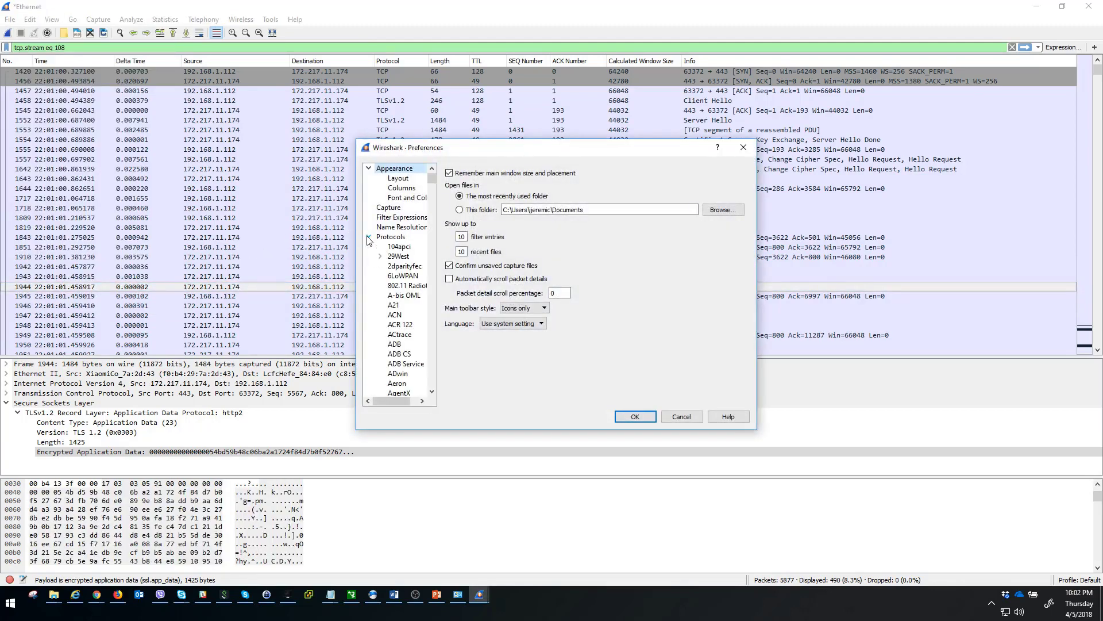
click(395, 343)
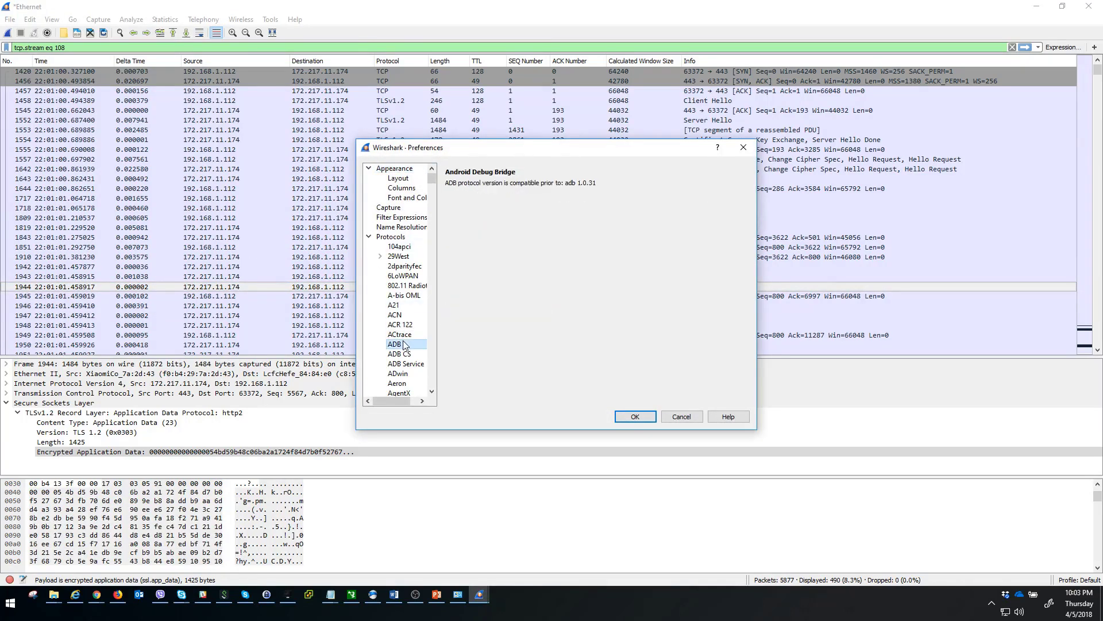
click(393, 382)
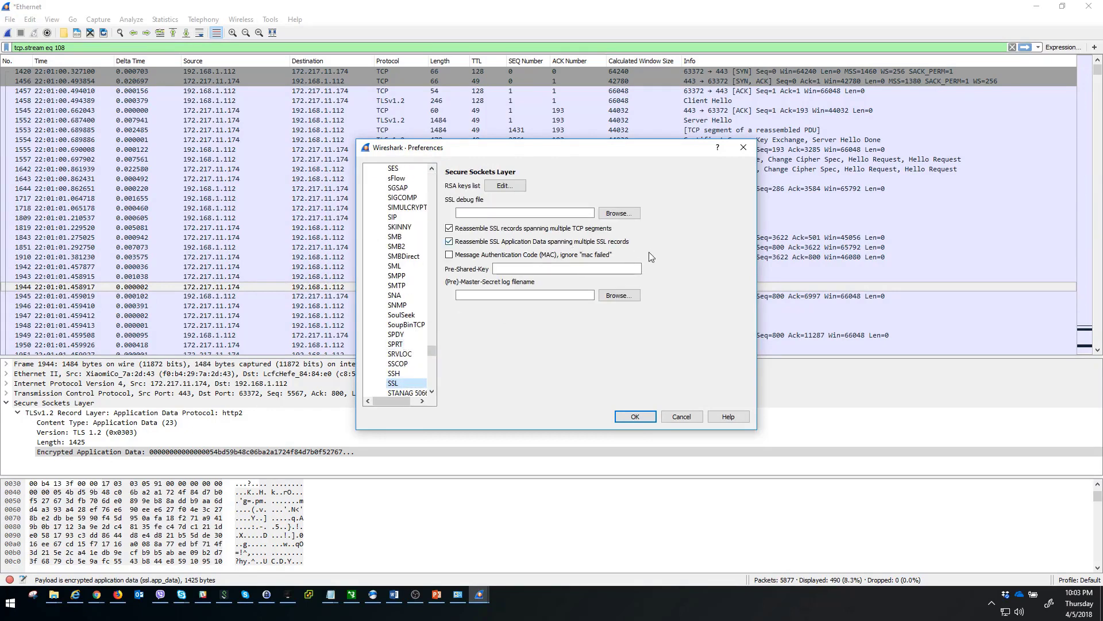
mouse_move(515, 292)
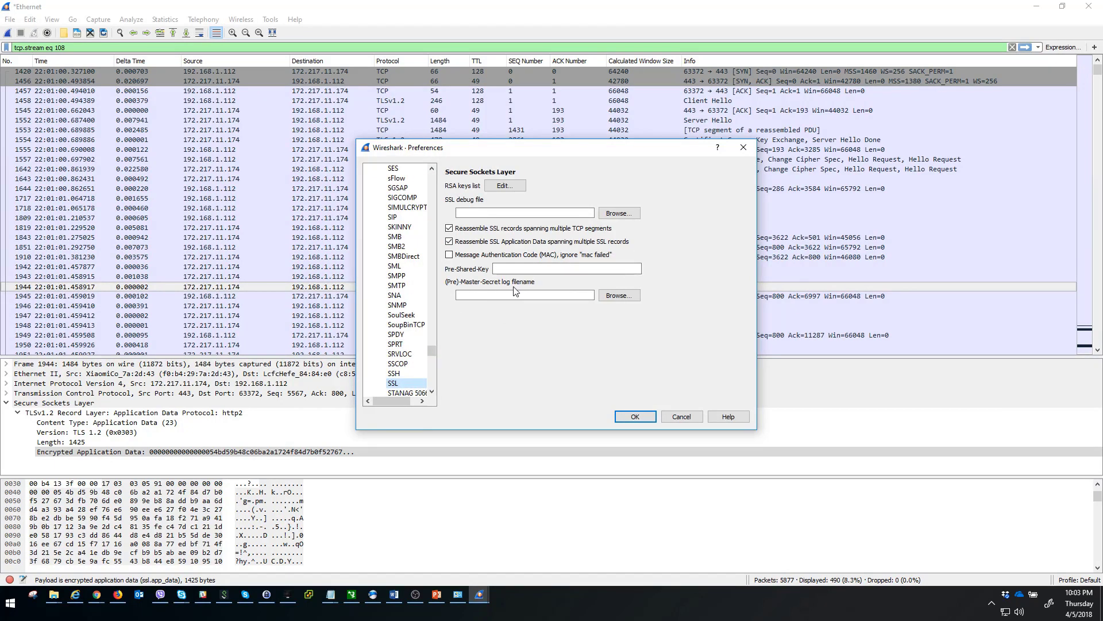
- Set the (Pre)-Master-Secret log filename to Documents\SSLKEY\sslkey.log and apply the preferences
click(617, 295)
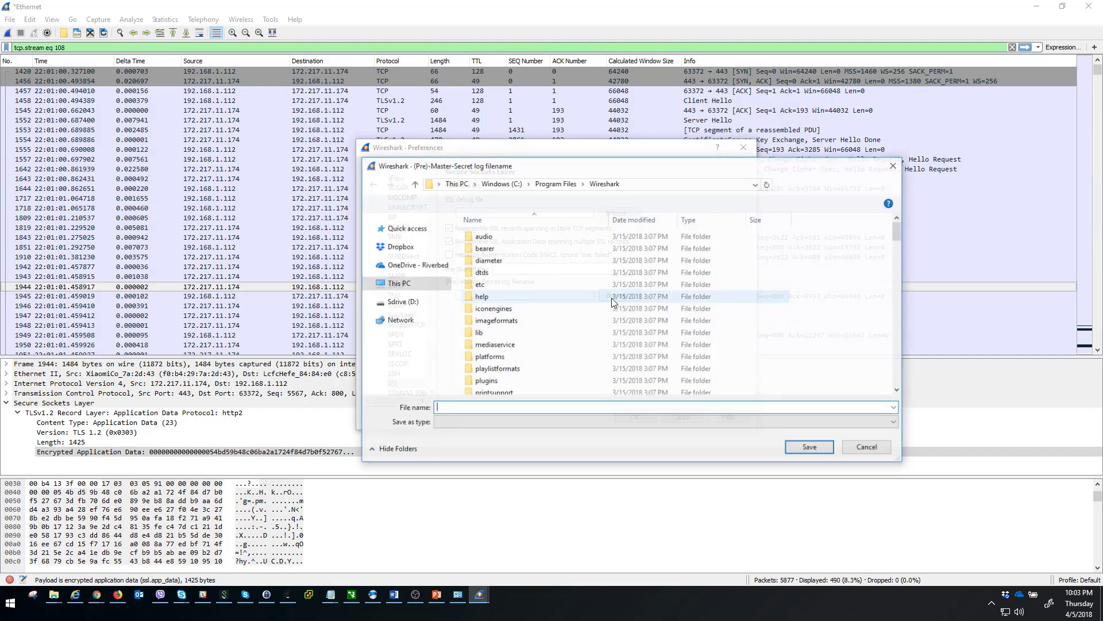
click(408, 269)
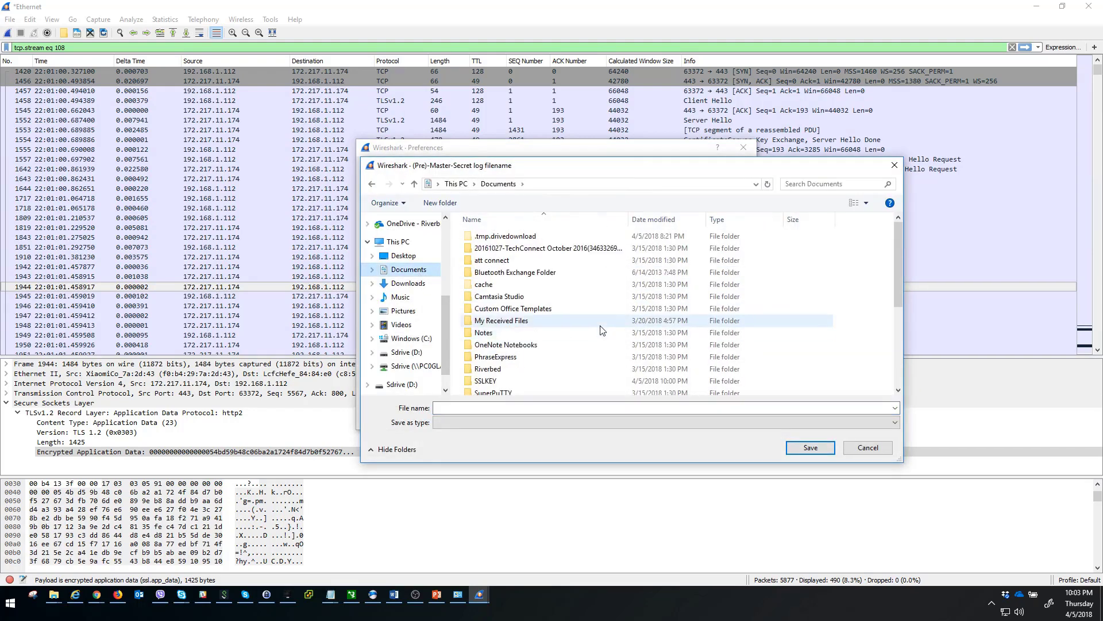
double_click(485, 380)
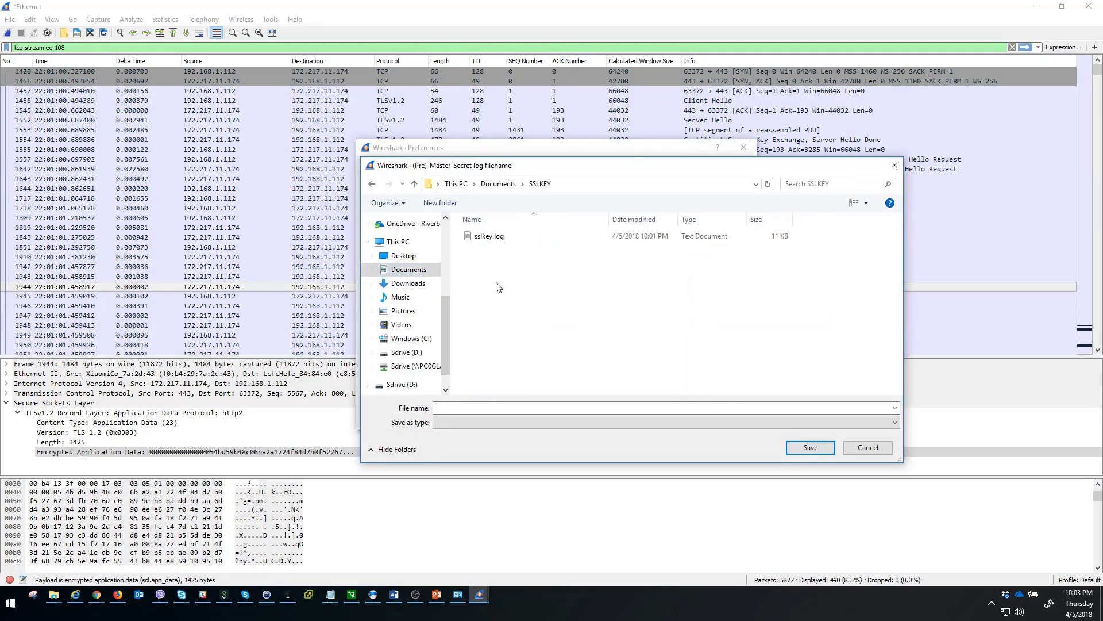
click(488, 236)
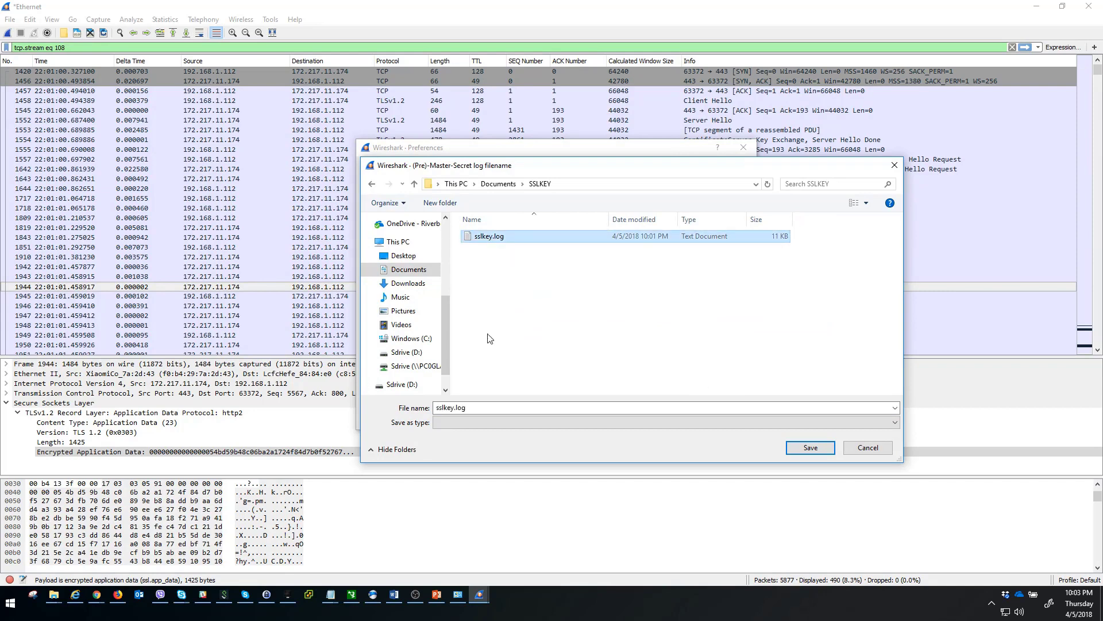
mouse_move(582, 283)
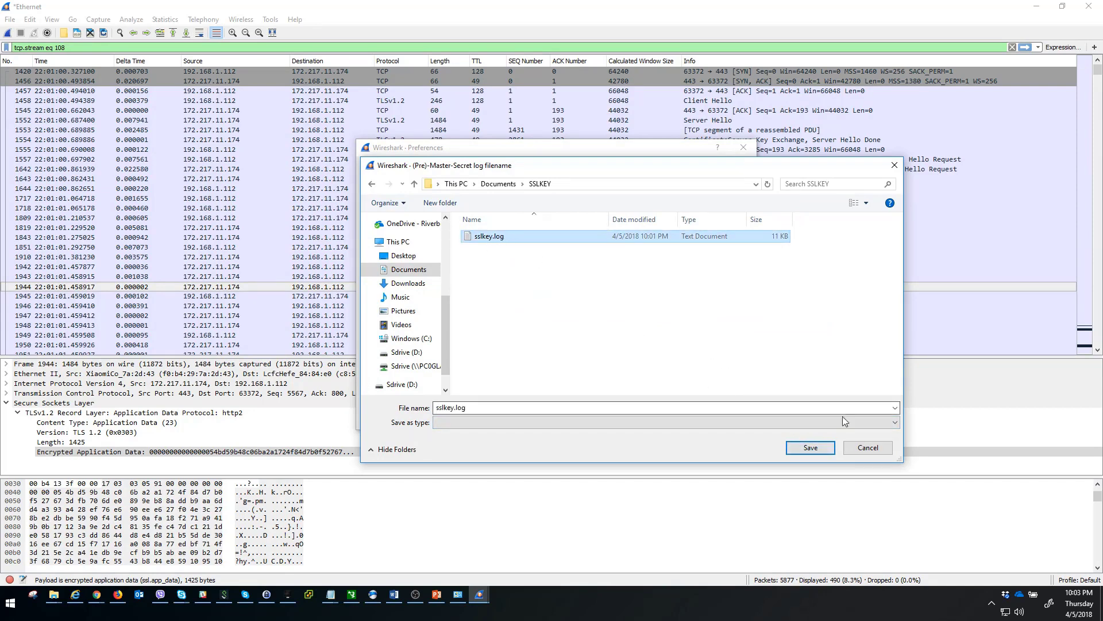
click(810, 447)
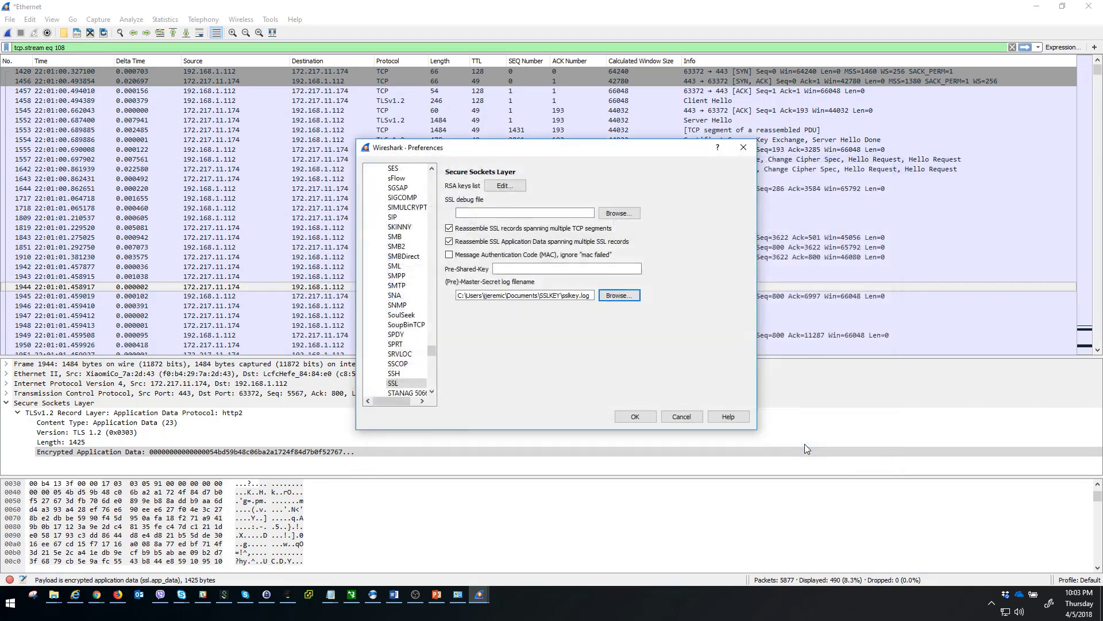
click(633, 416)
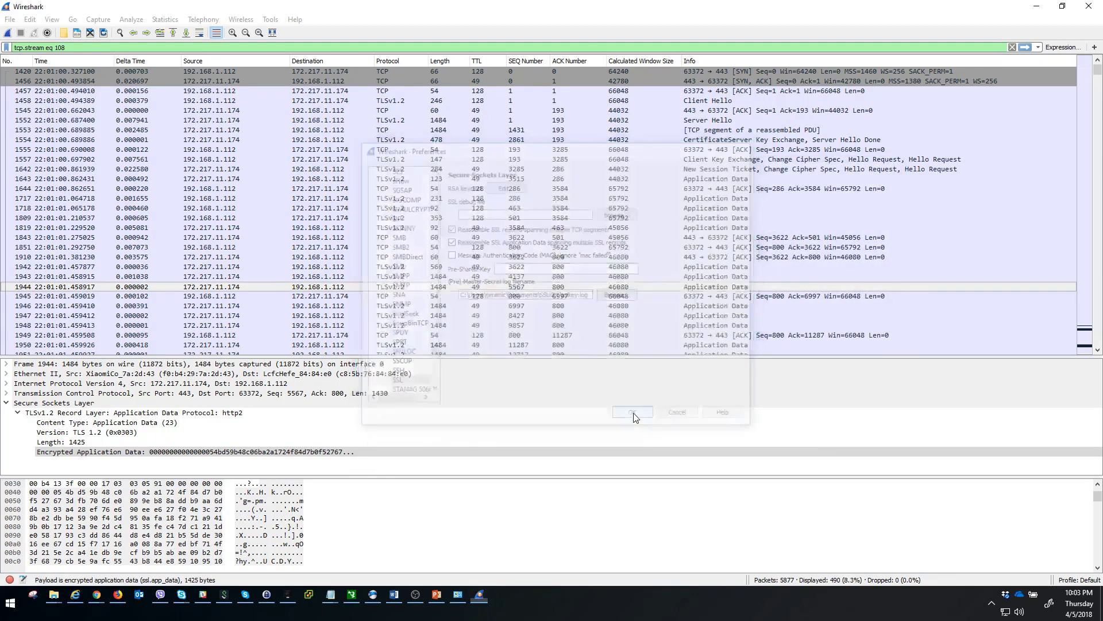
click(631, 411)
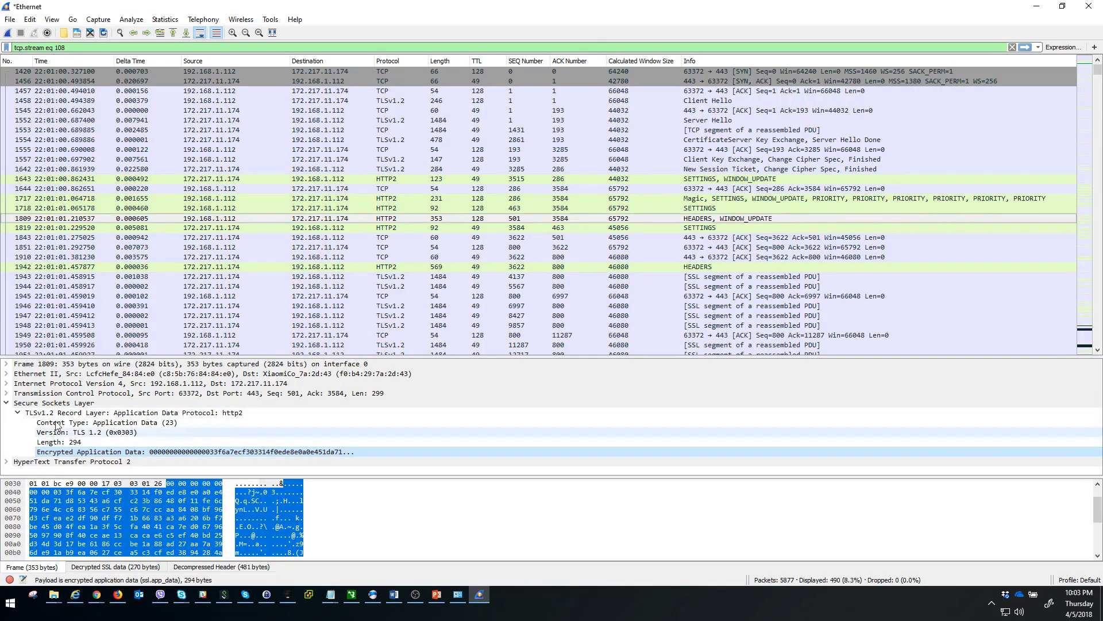
click(6, 461)
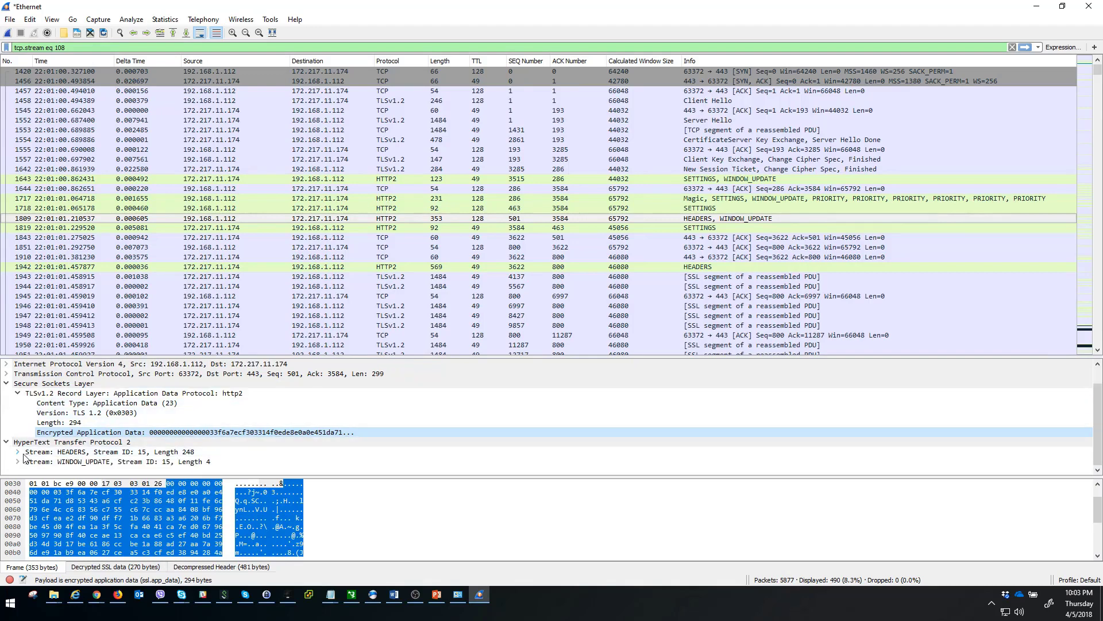
click(17, 450)
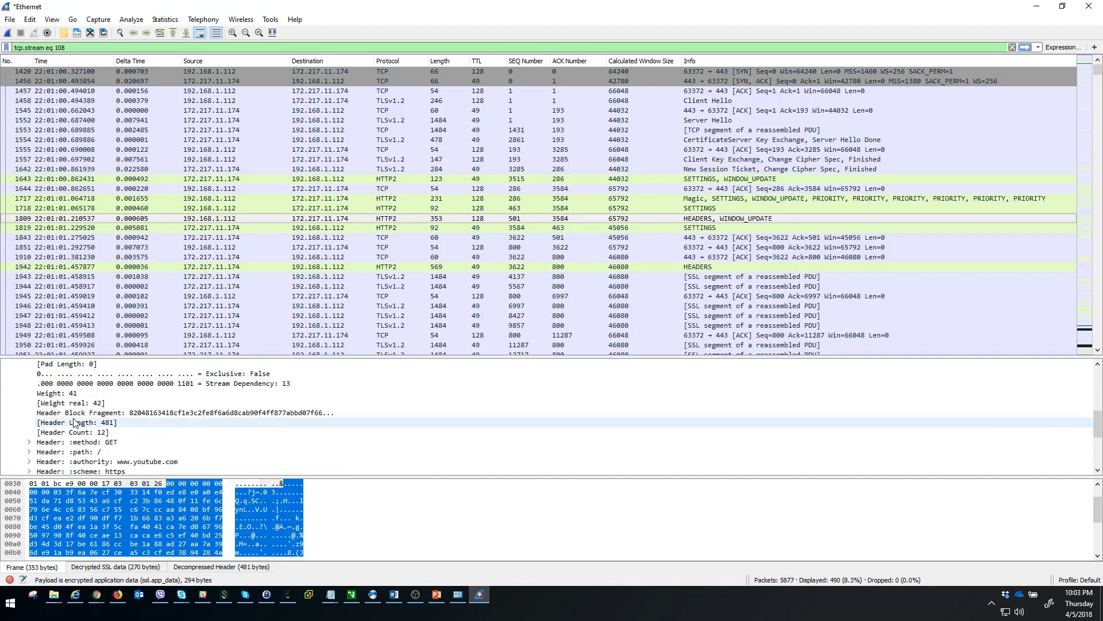
scroll(down, 3)
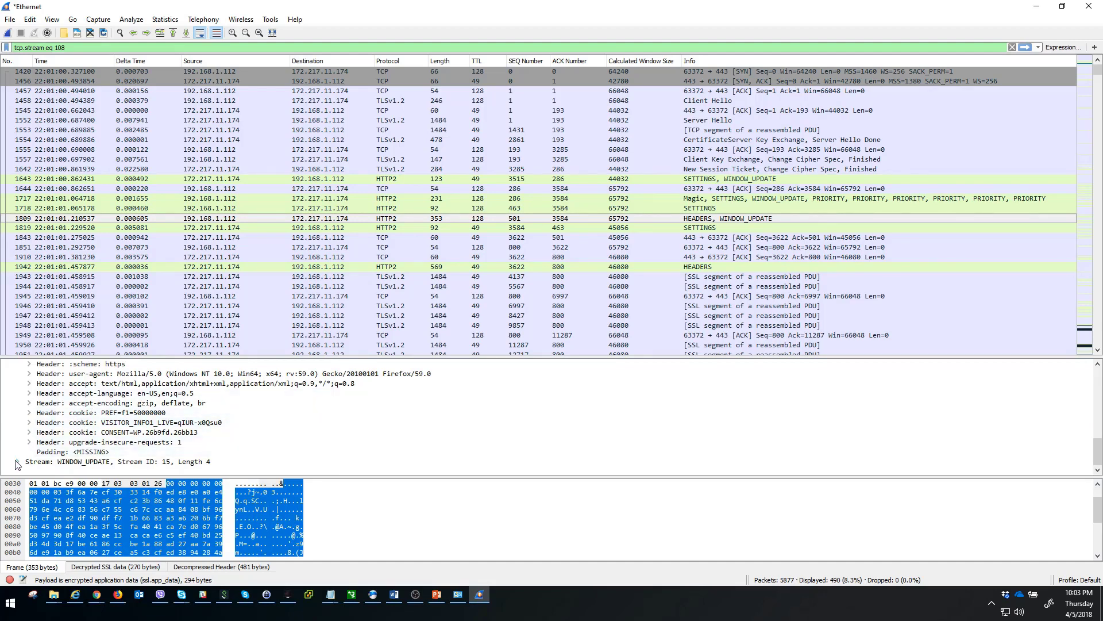
click(15, 461)
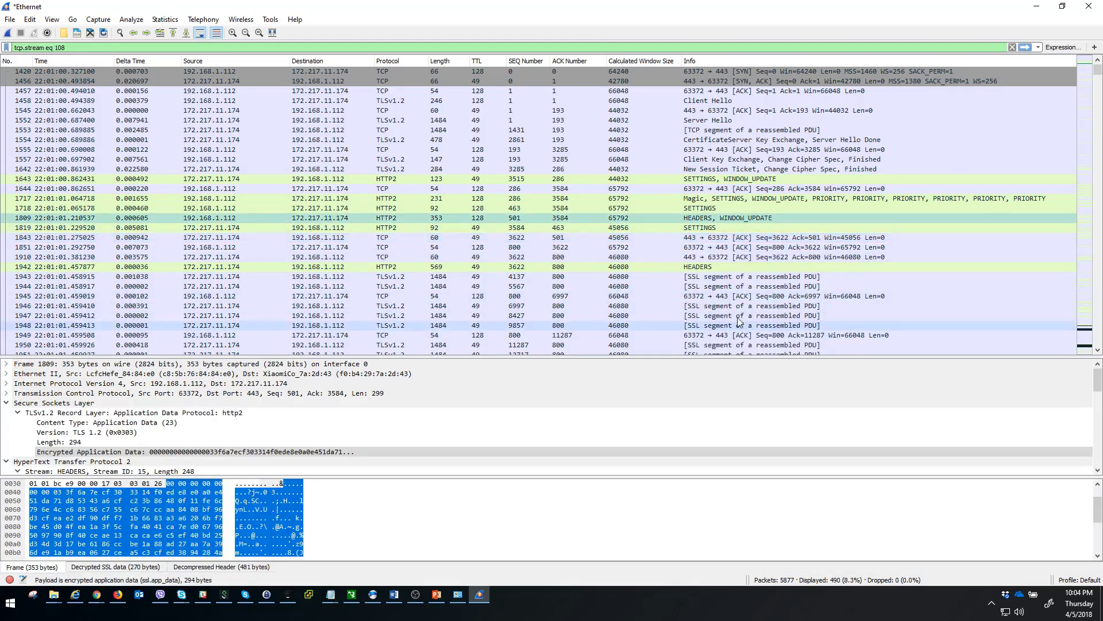
mouse_move(10, 609)
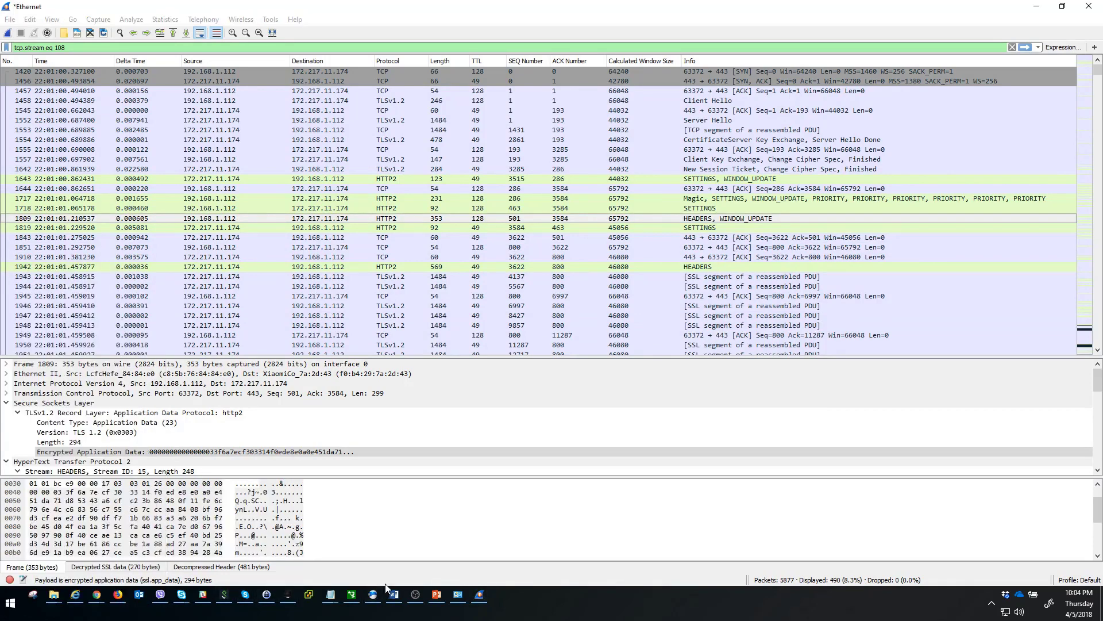
- Browse to the SSLKEY folder inside Documents in File Explorer
right_click(53, 594)
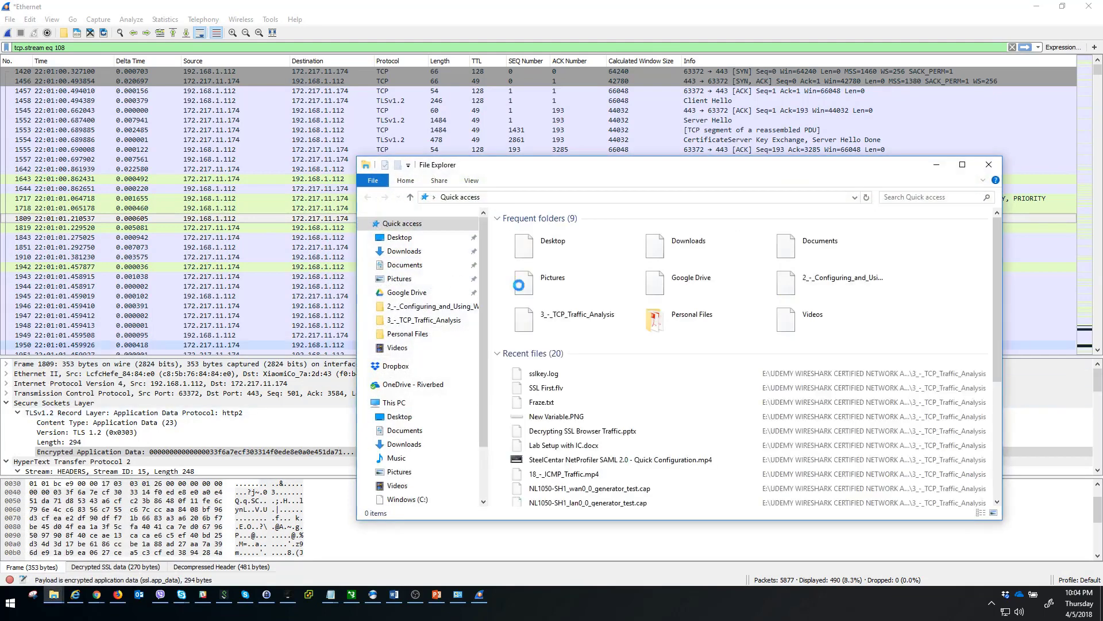
click(406, 265)
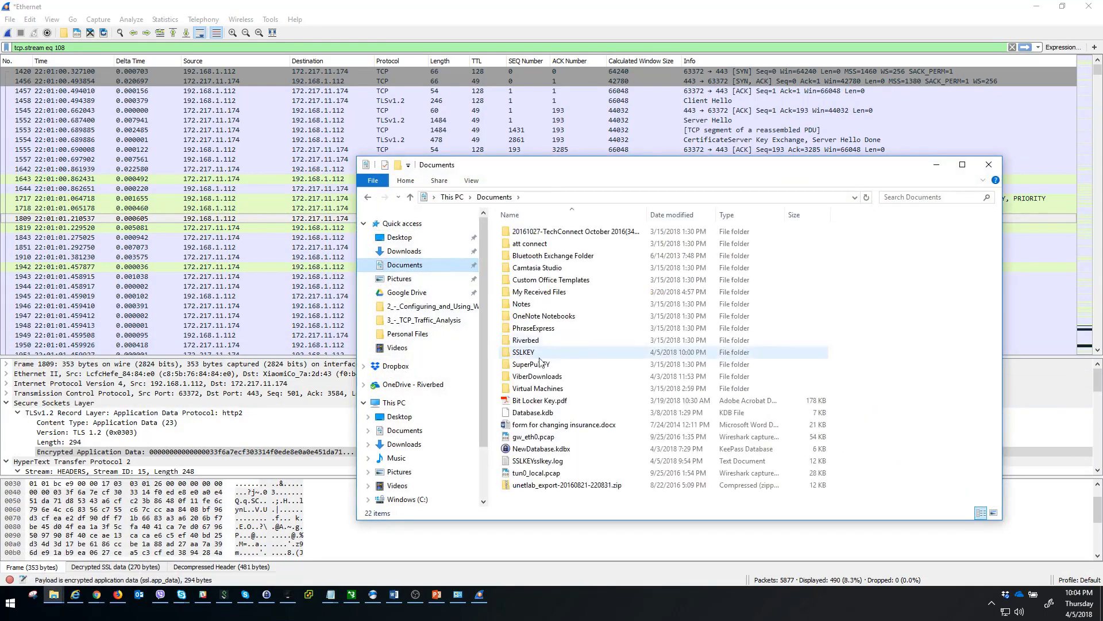
double_click(522, 352)
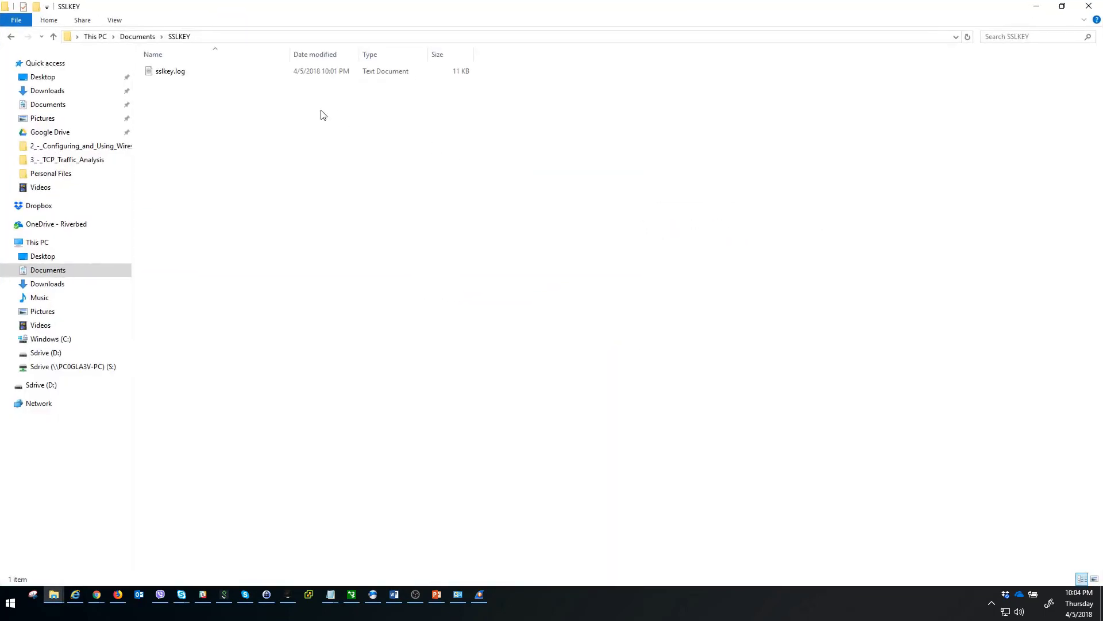
- Read the CLIENT_RANDOM secret entries in sslkey.log in Notepad, then close it
double_click(170, 70)
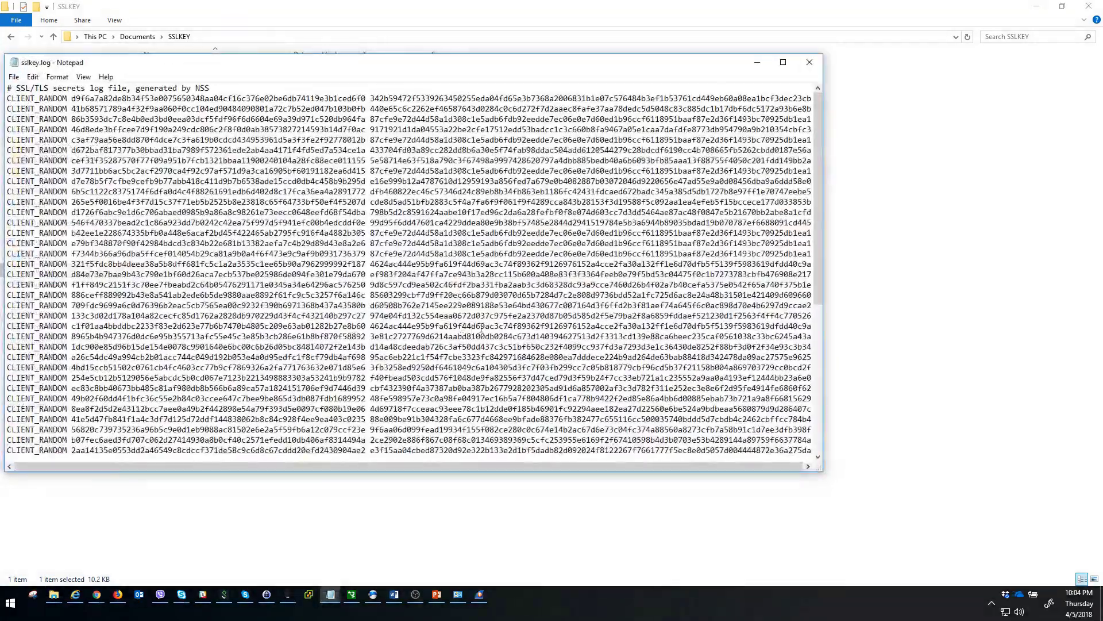
scroll(down, 3)
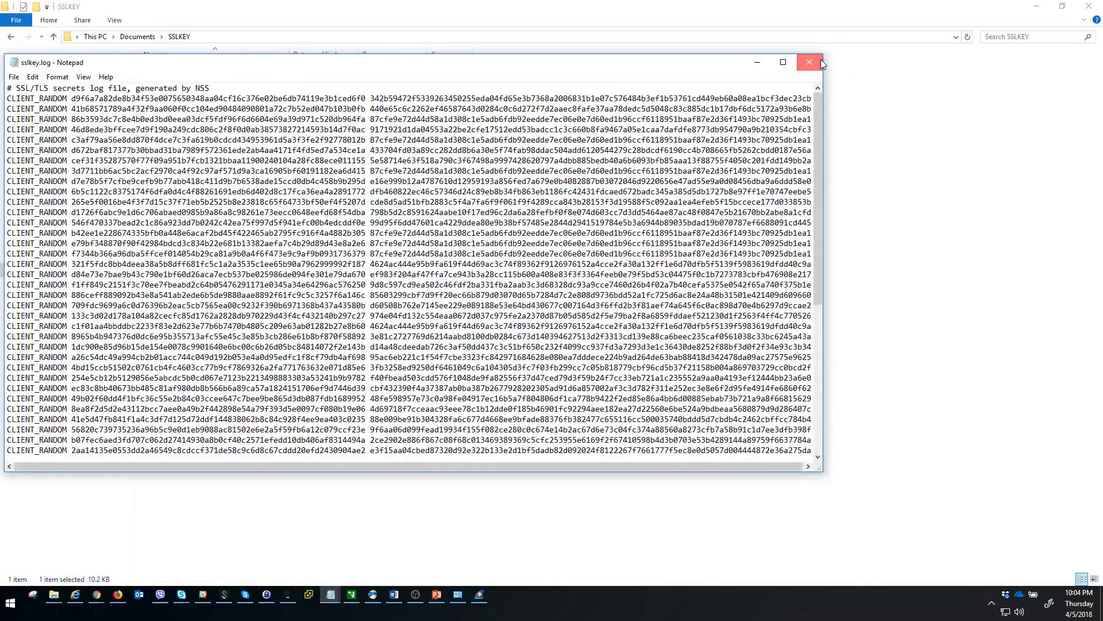
click(809, 62)
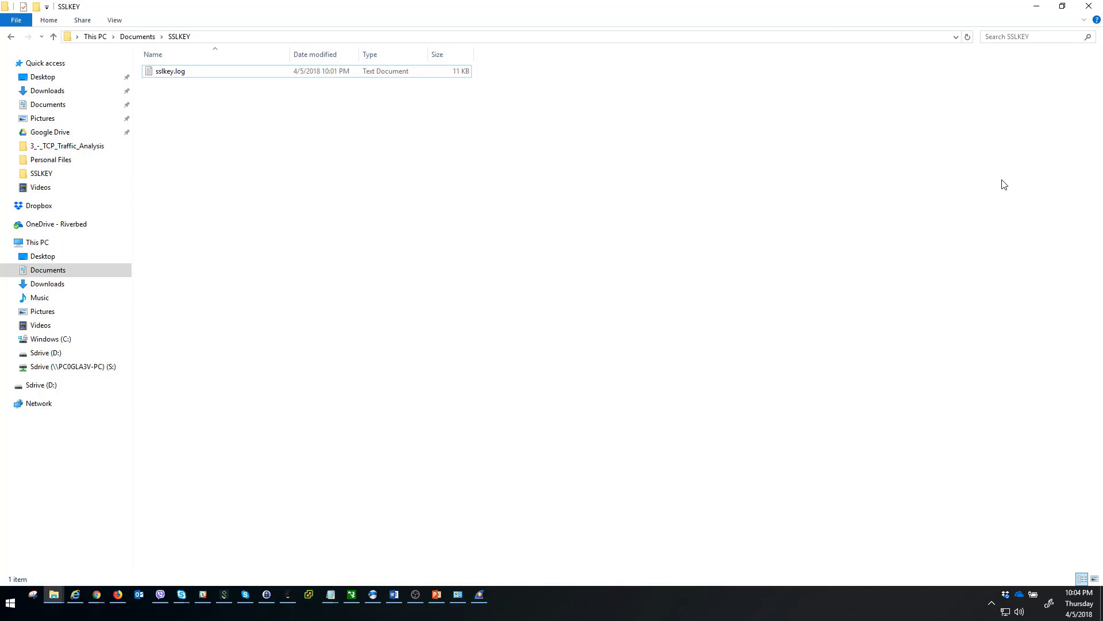
mouse_move(1024, 192)
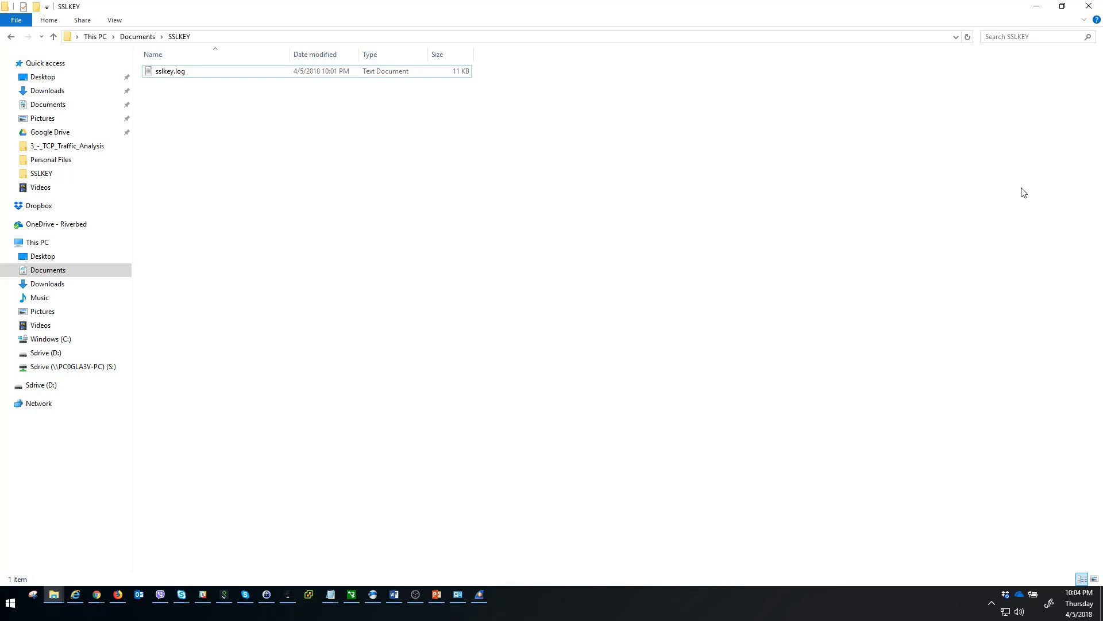
mouse_move(915, 220)
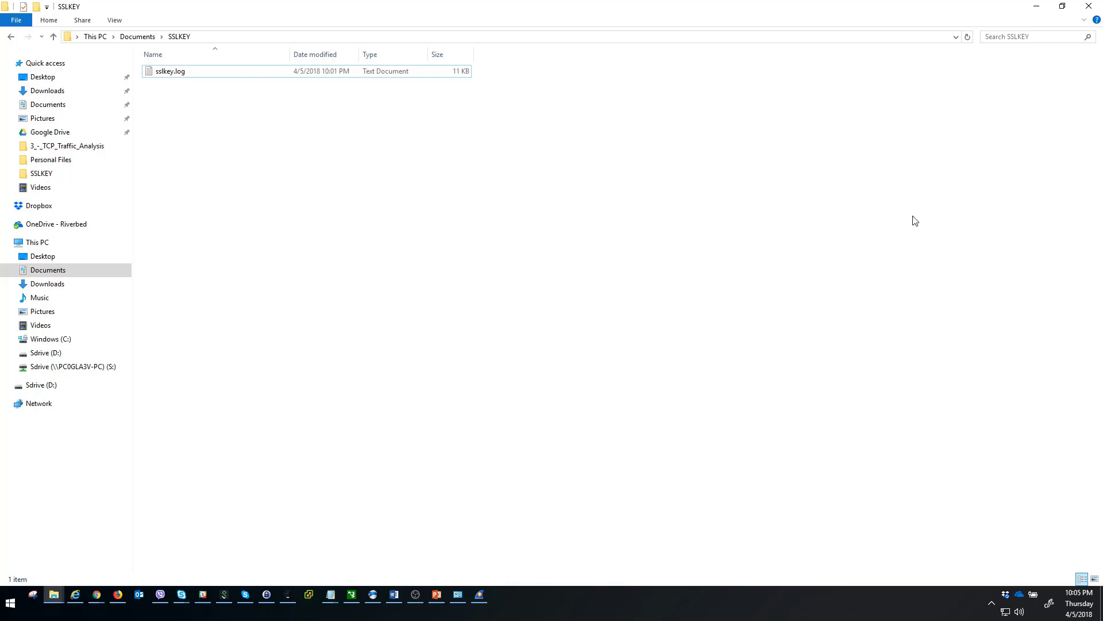
mouse_move(663, 251)
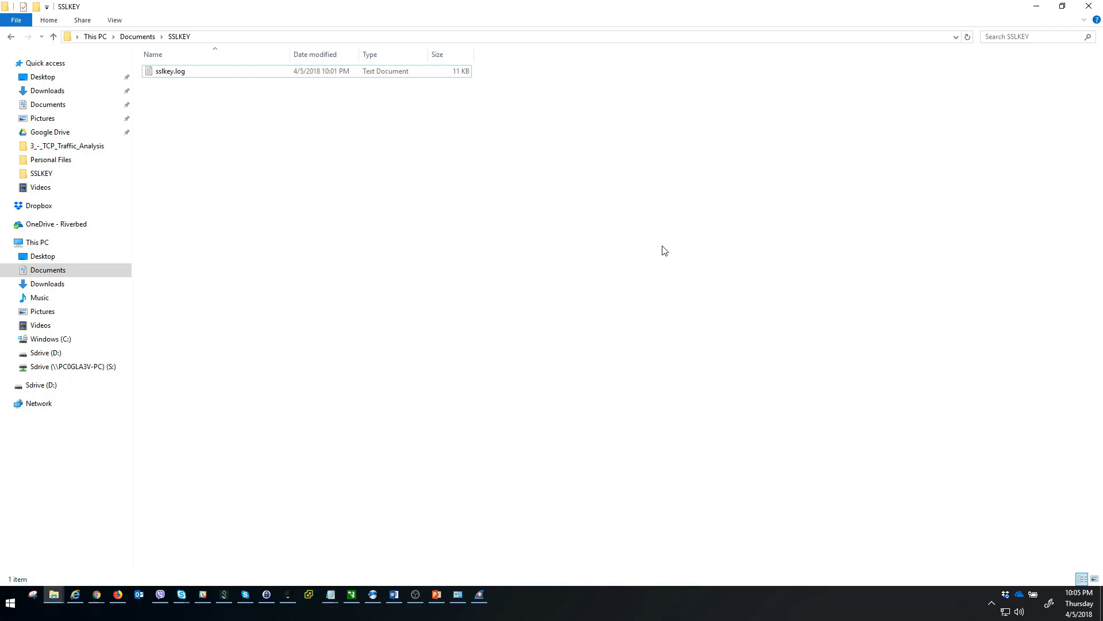
- Switch to the PowerPoint presentation's final Thank You slide
click(435, 594)
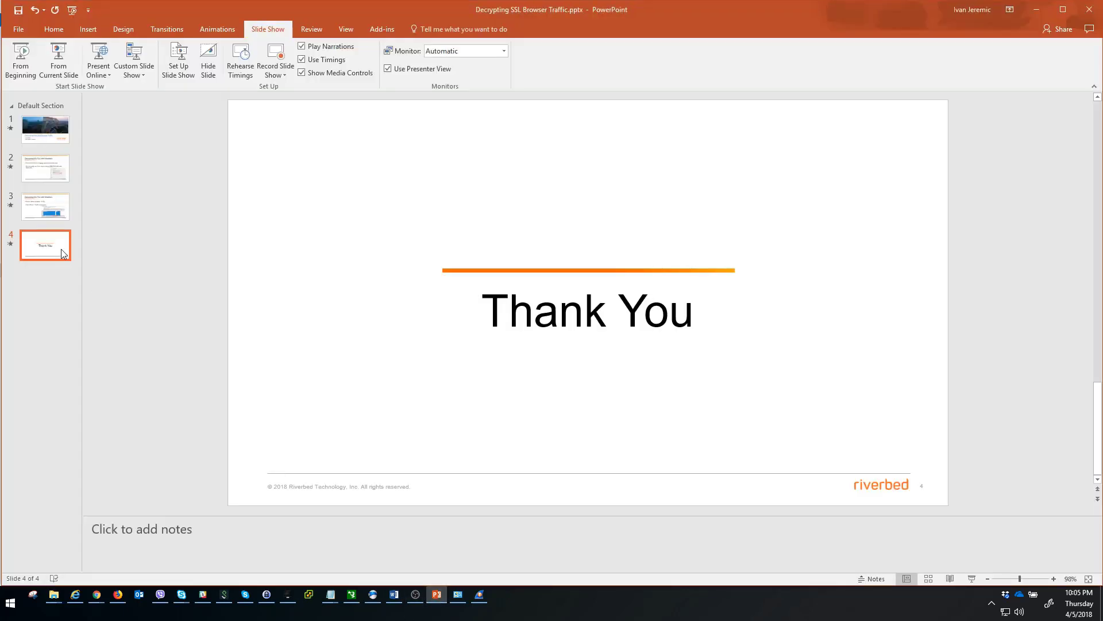
mouse_move(59, 252)
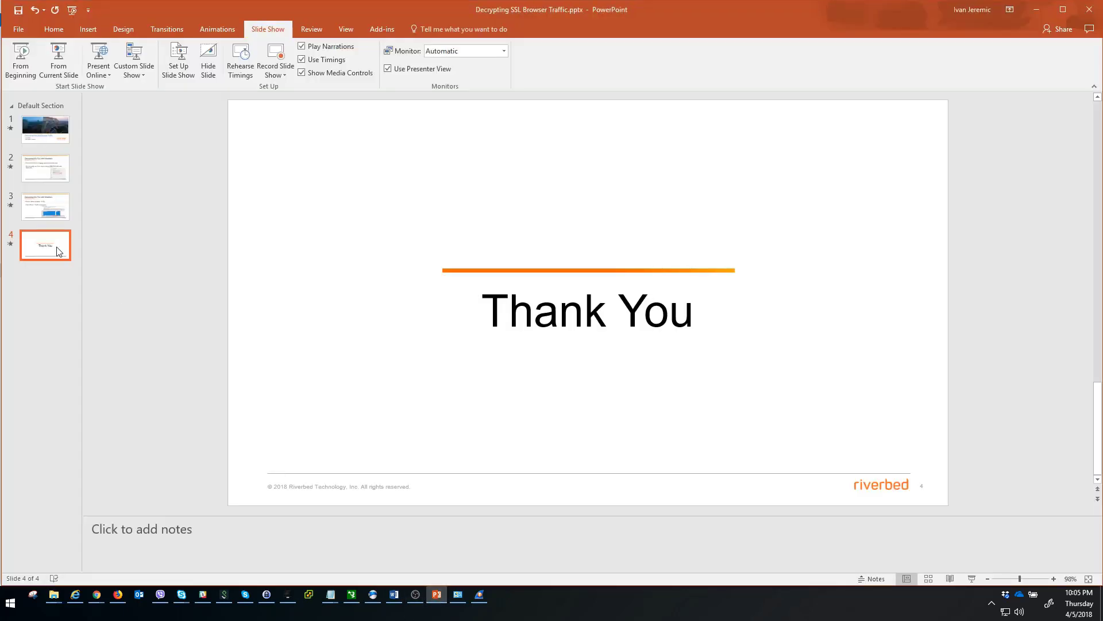